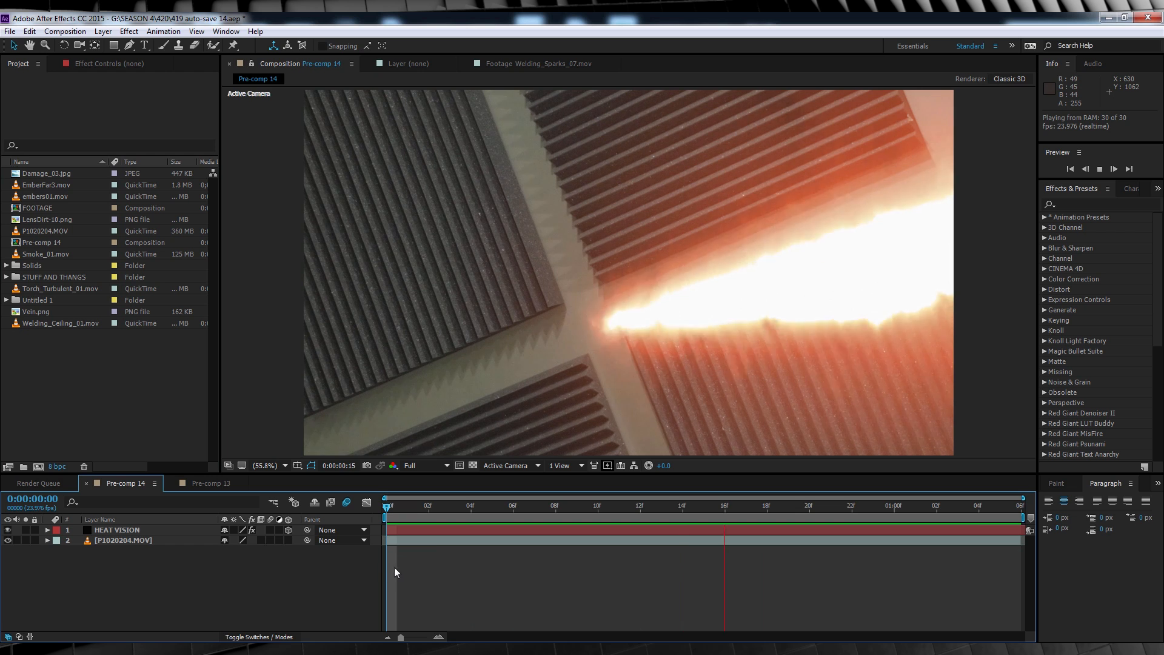
- Scrub the timeline a few frames in to preview the heat-vision trail animation
click(429, 506)
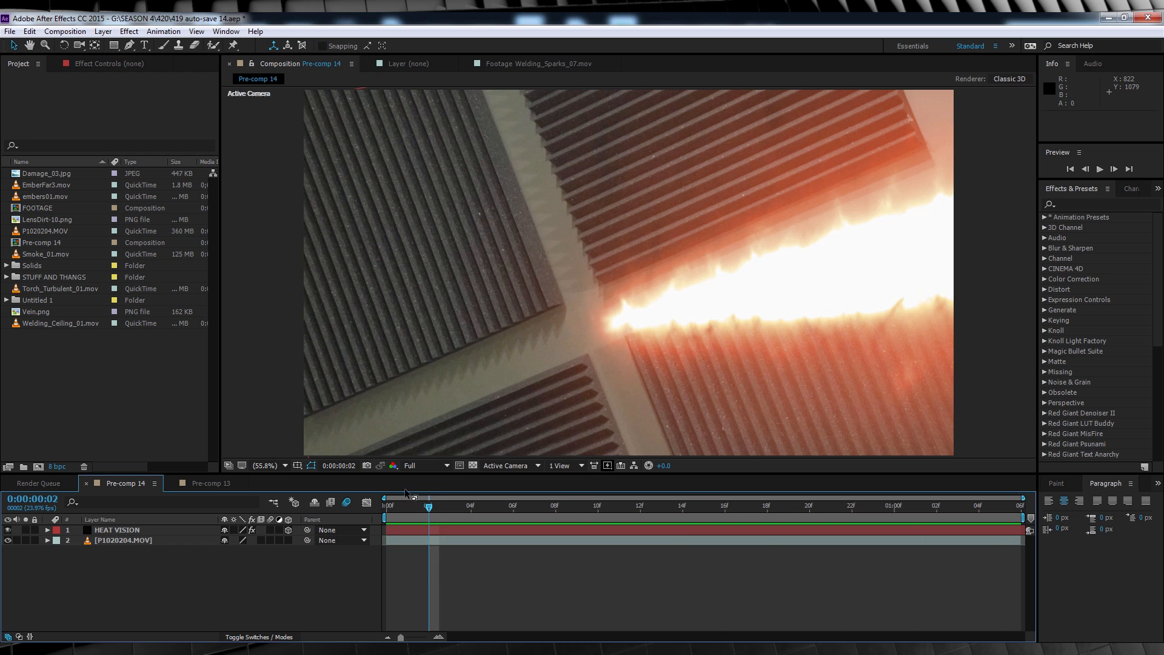
drag(428, 507, 386, 507)
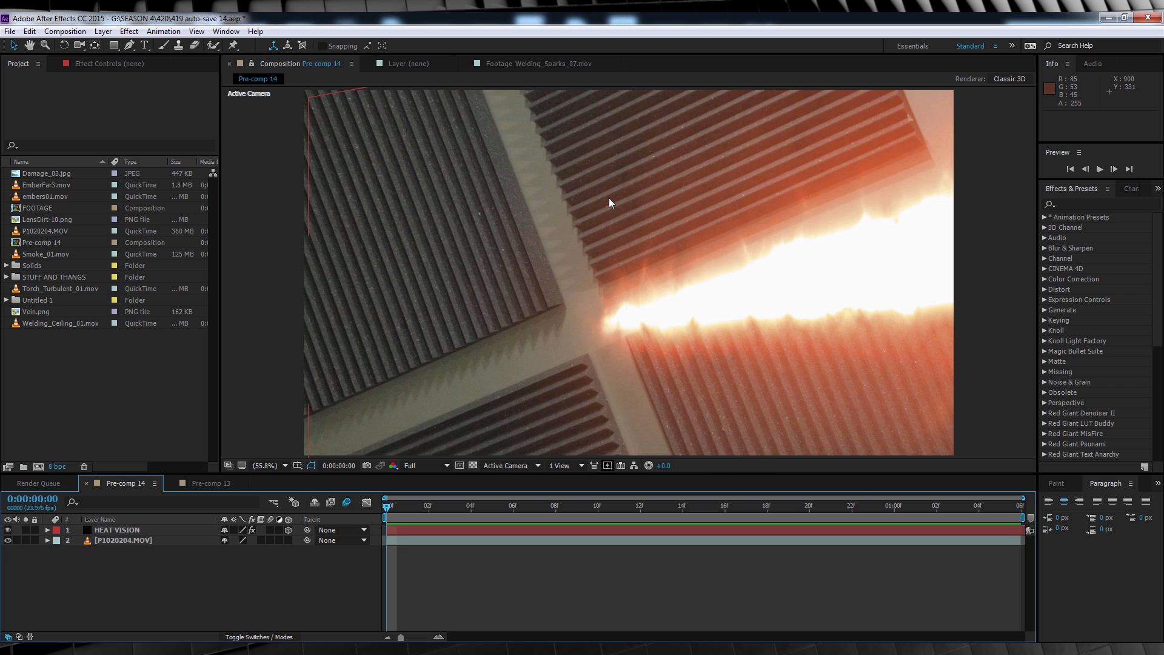
mouse_move(576, 374)
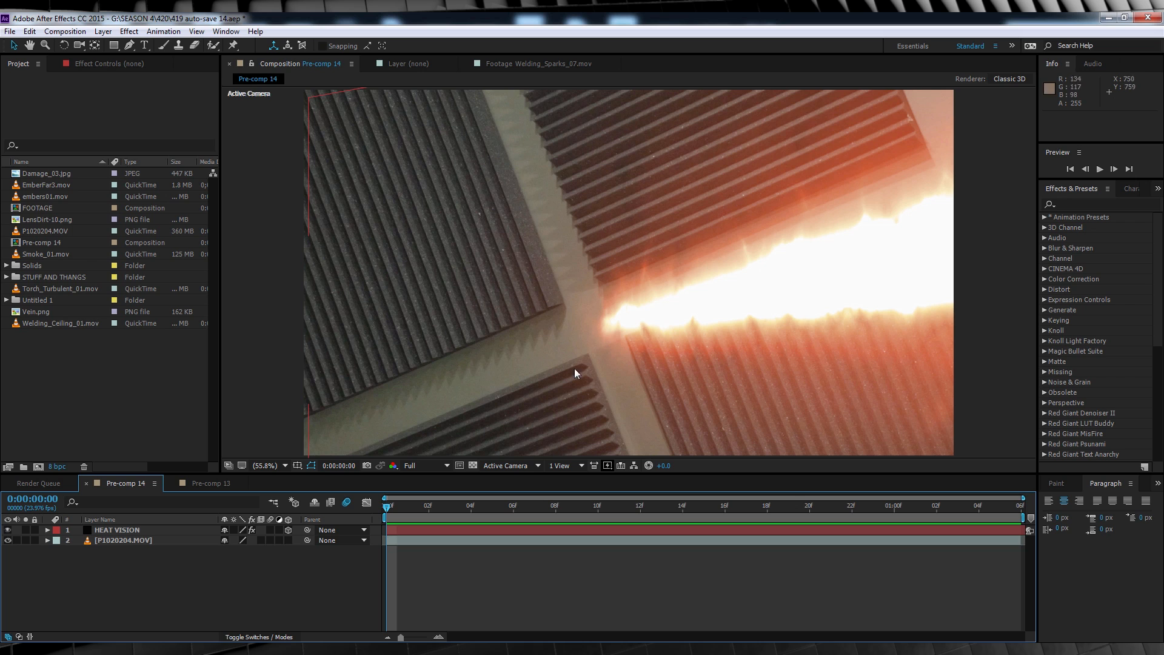
mouse_move(684, 416)
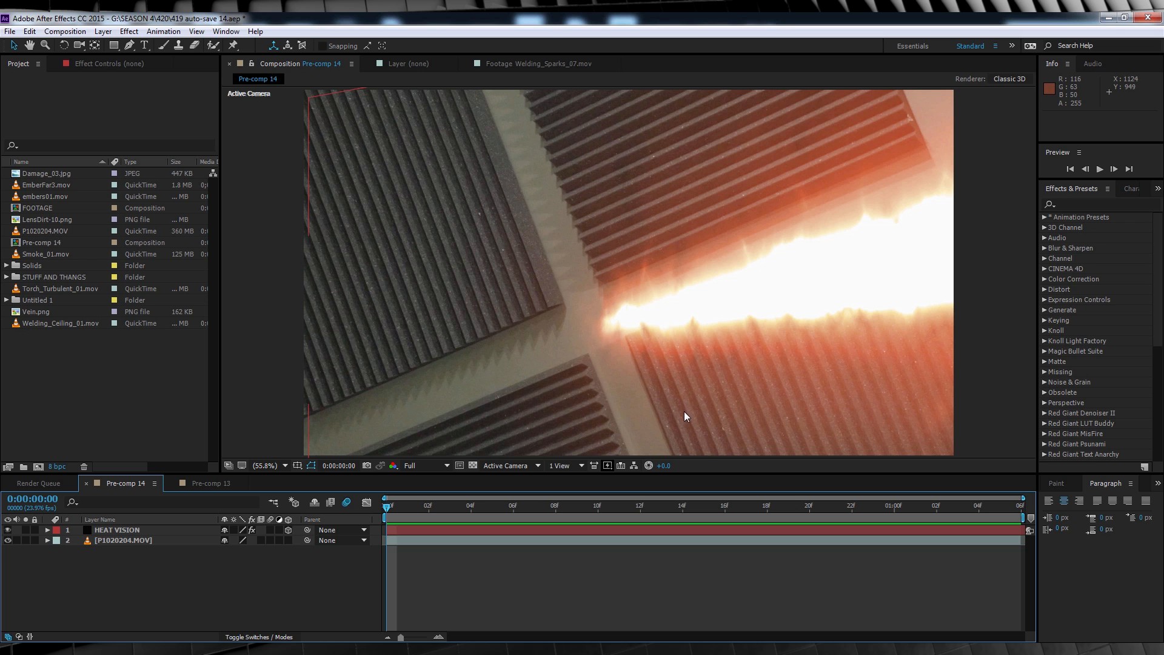
mouse_move(36, 531)
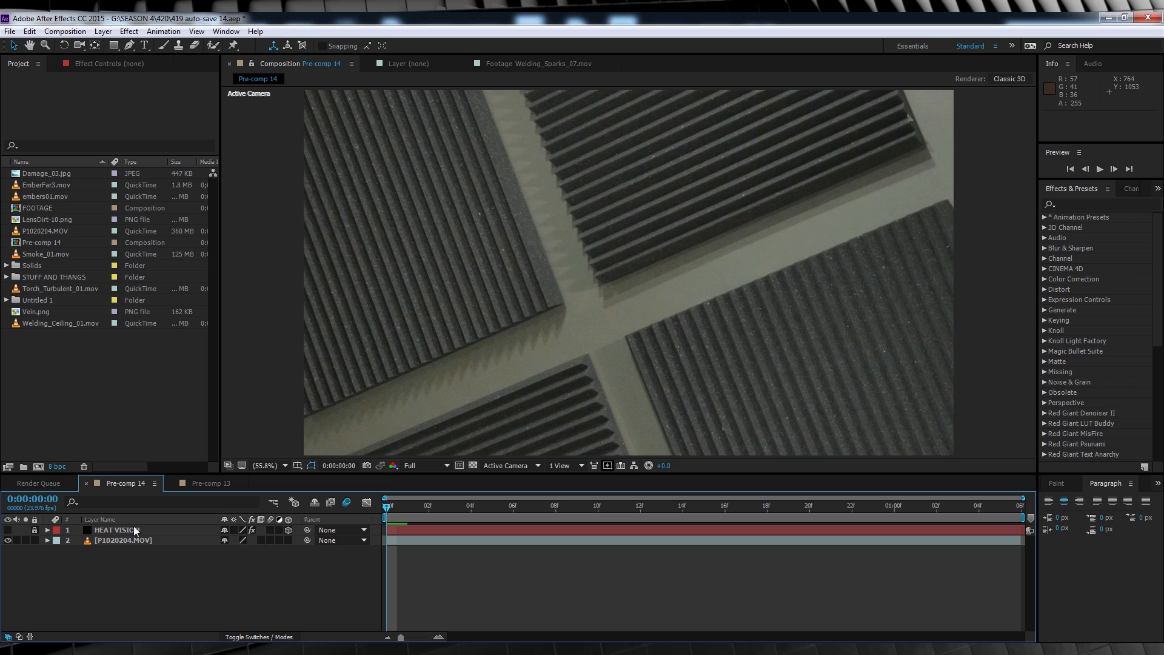
- Create a black solid named damage and draw a curved open burn path across it with the Pen tool
click(102, 32)
text(d)
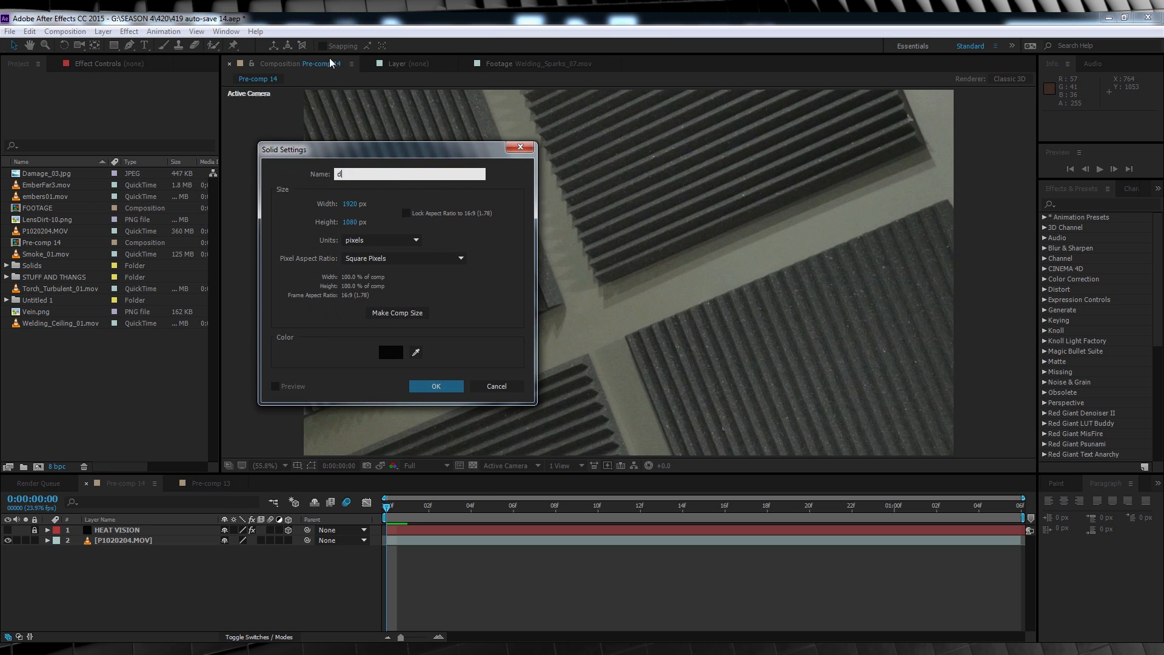
click(435, 386)
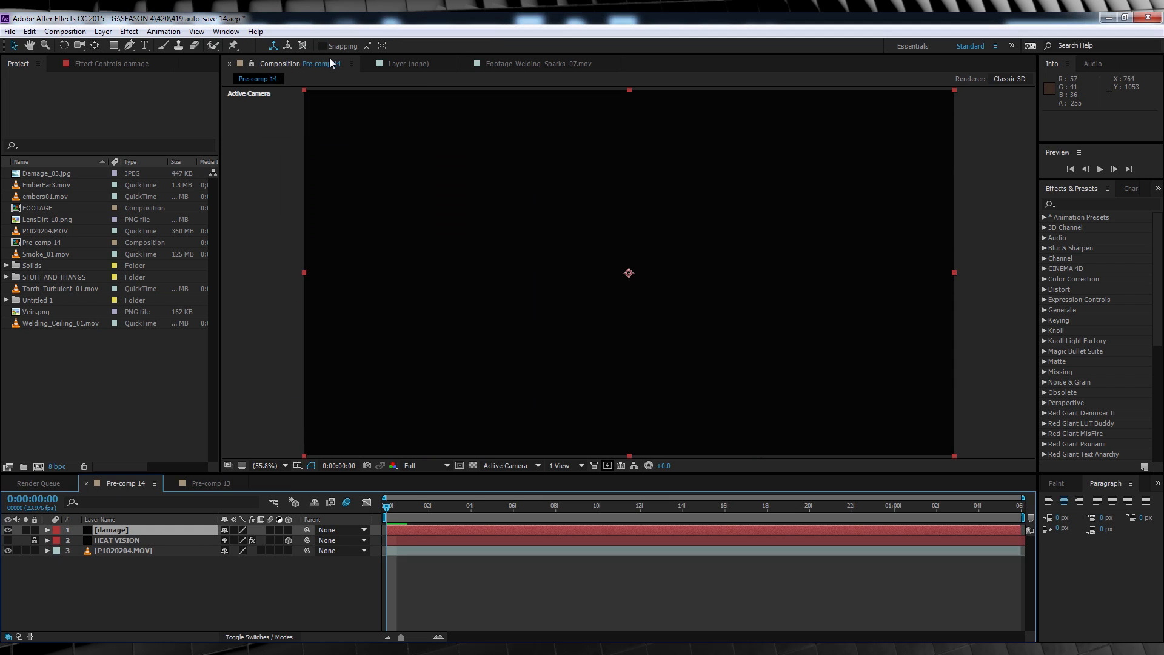
mouse_move(110, 530)
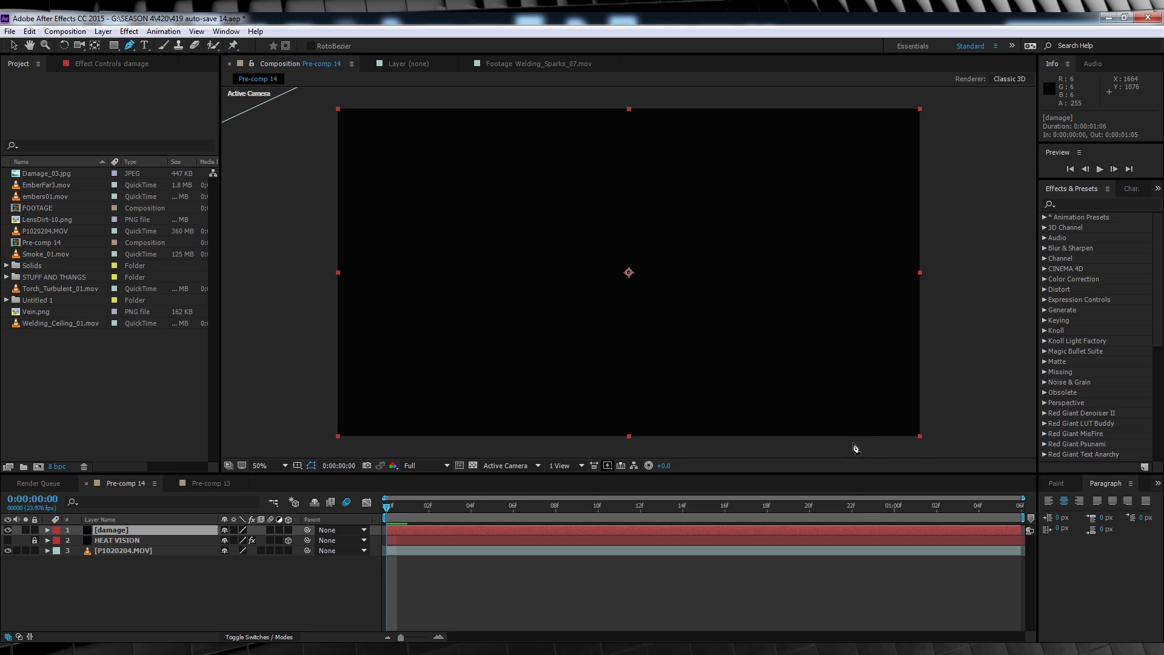
drag(727, 399, 865, 445)
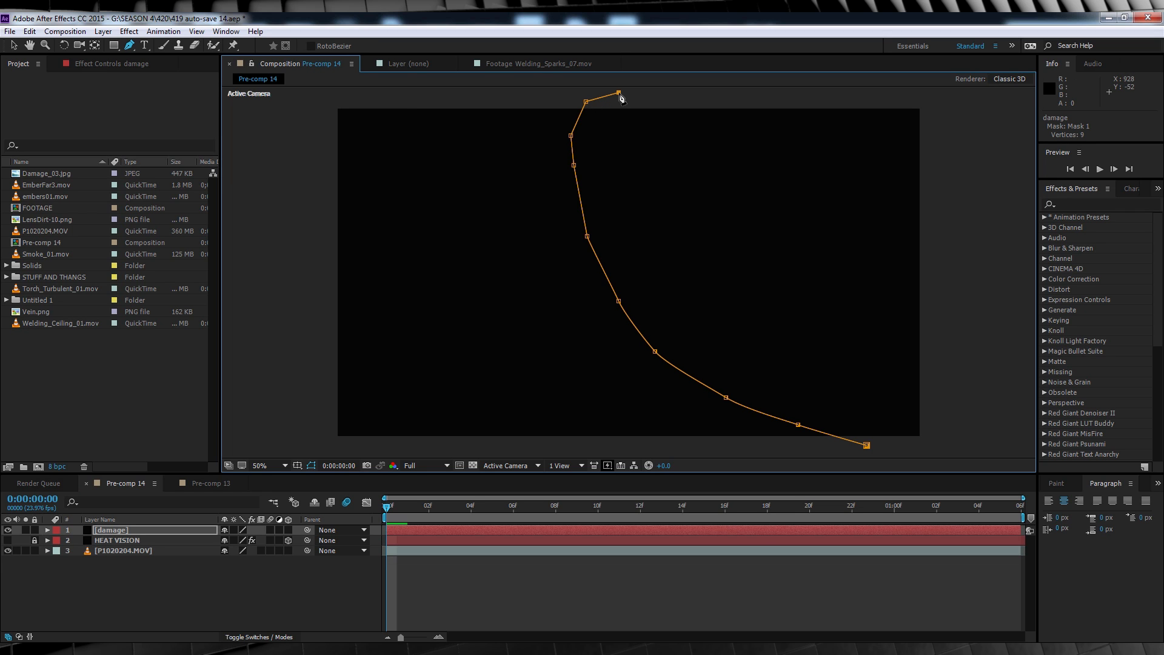
- Apply the HEAT DAMAGE NOISY user preset to turn the damage path into a glowing orange burn line
click(1047, 217)
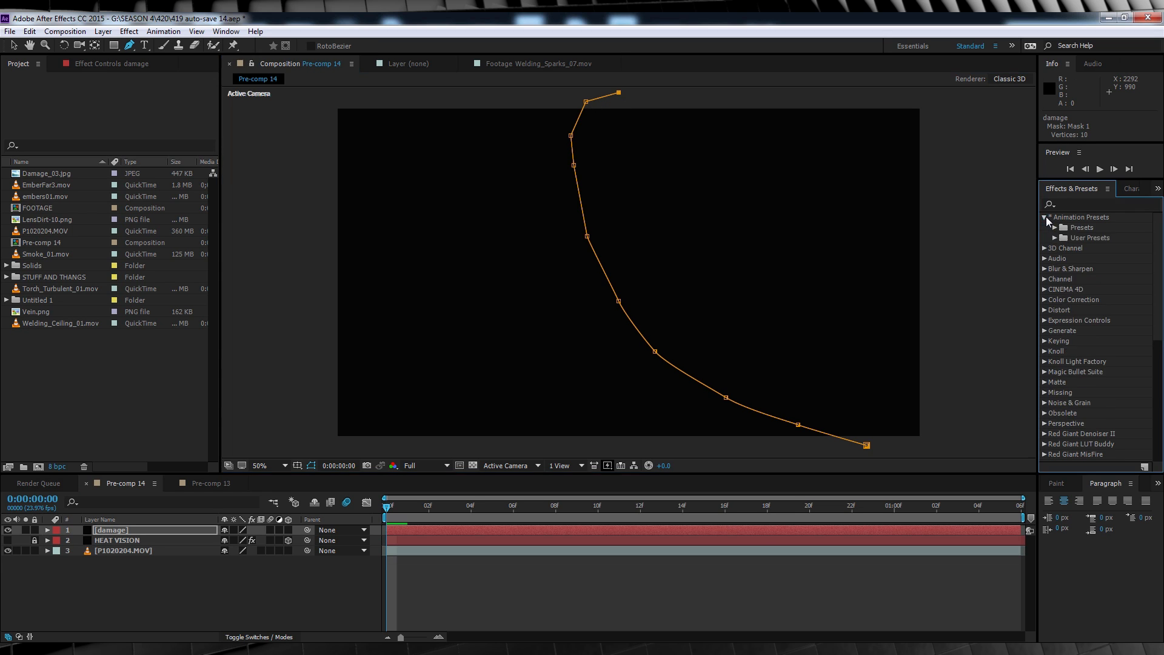
click(1048, 238)
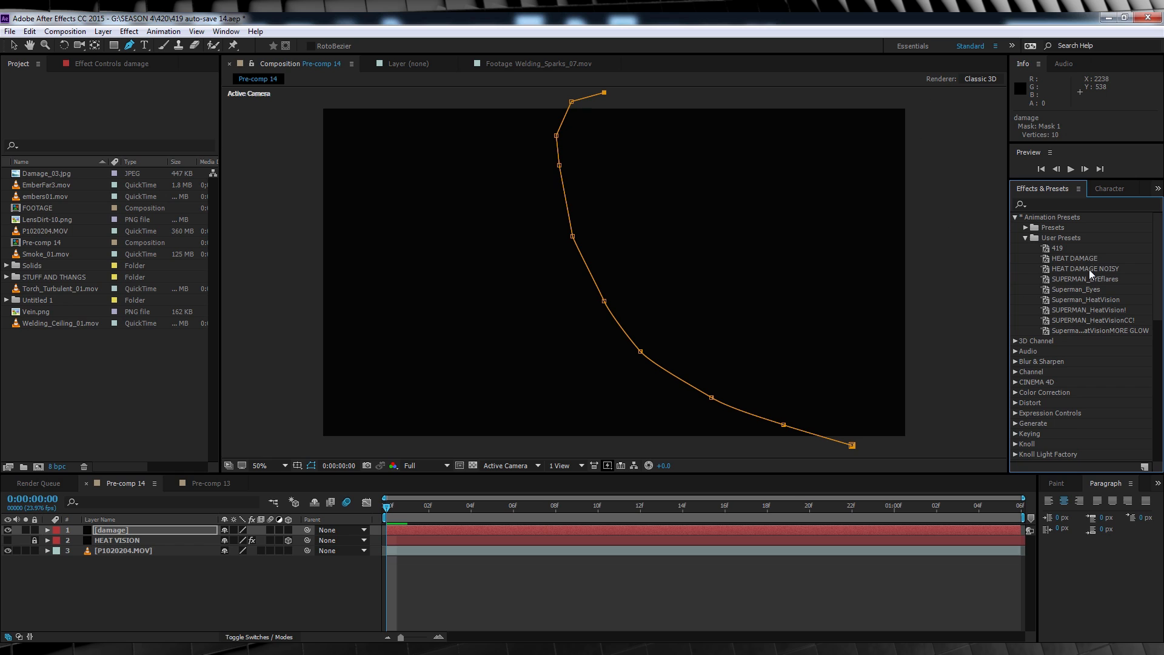
click(1084, 268)
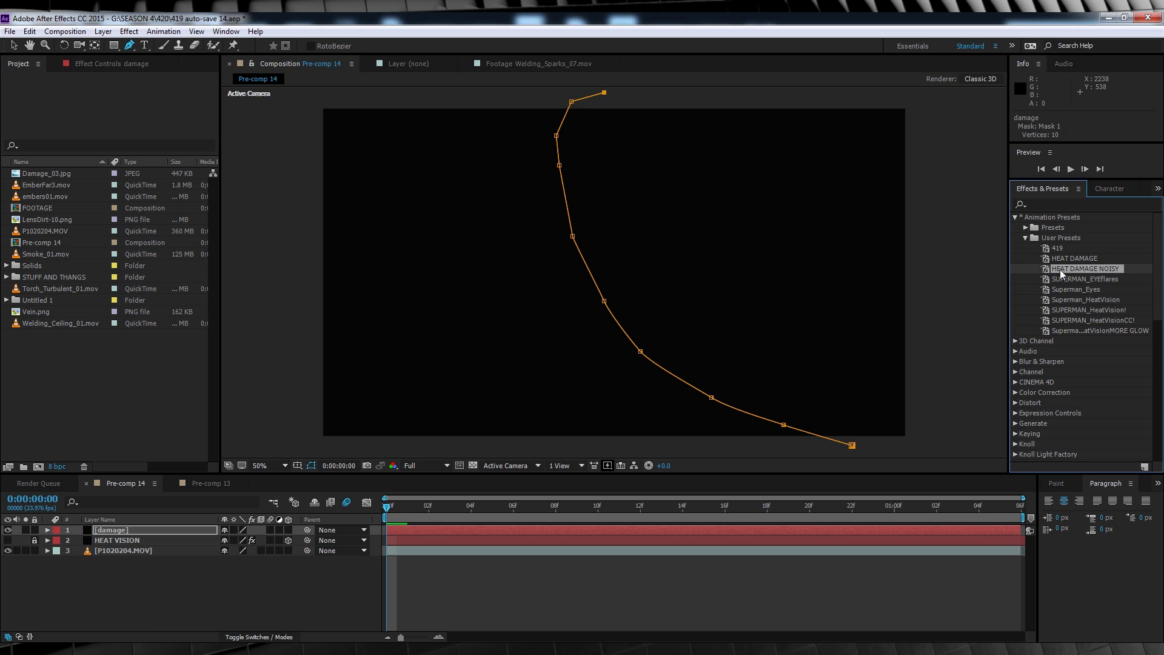
mouse_move(1031, 276)
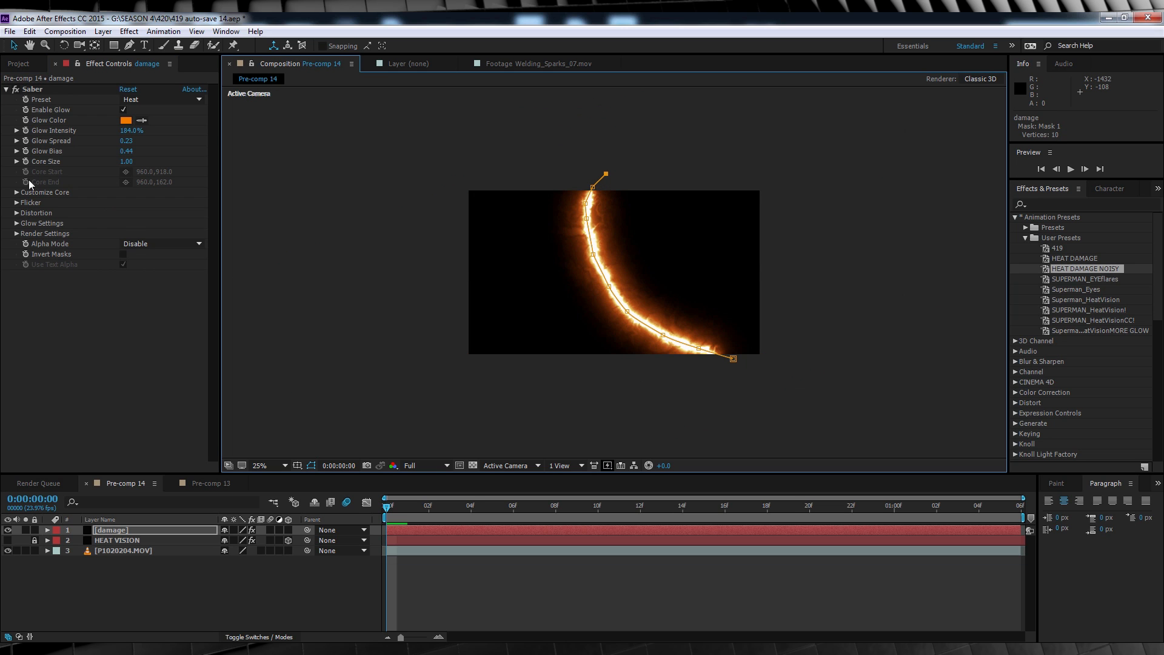
- Expand the Saber effect's Customize Core settings for the burn line
click(16, 191)
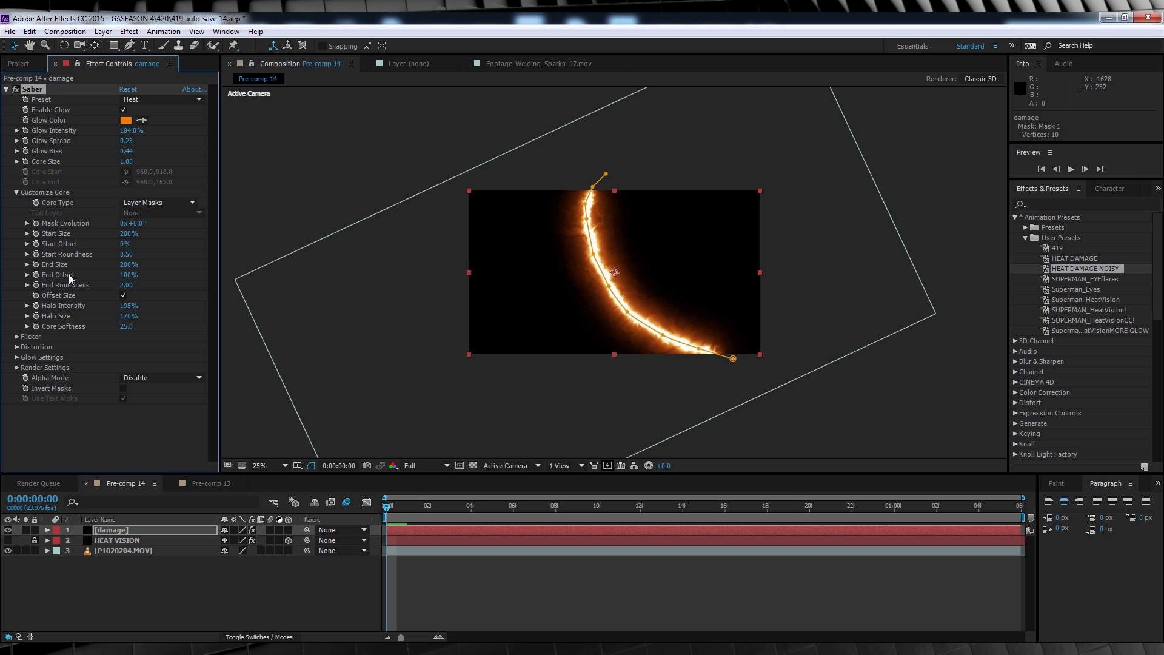
mouse_move(133, 342)
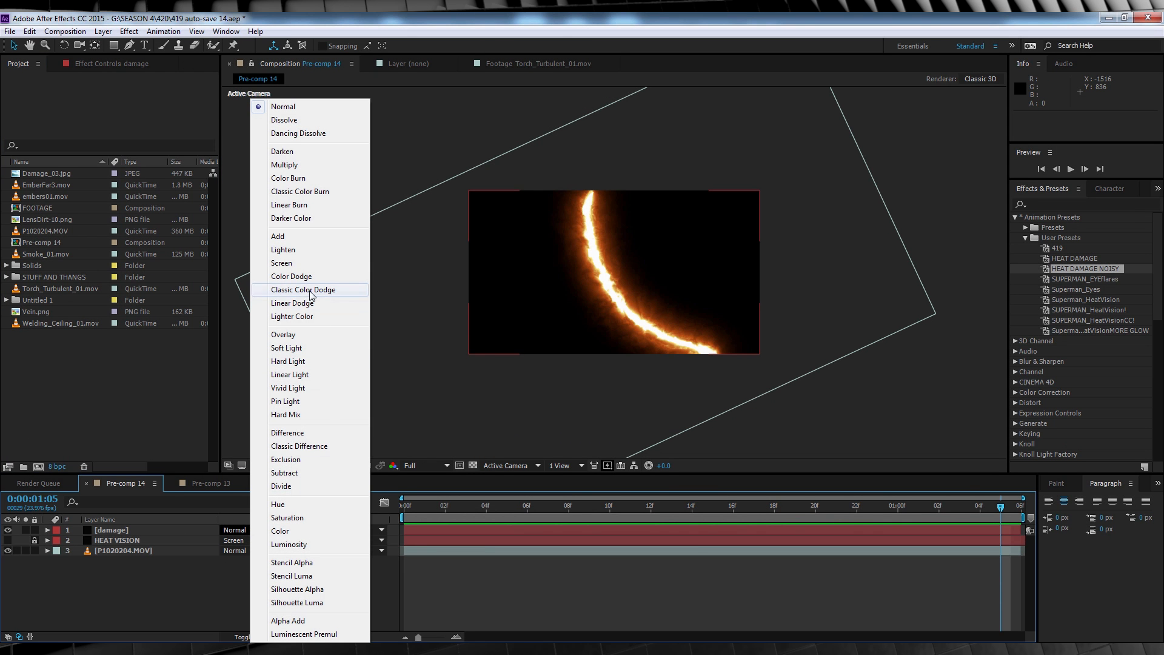
- Set the damage layer to Add blending and drag the burn path's last vertex further right
click(278, 237)
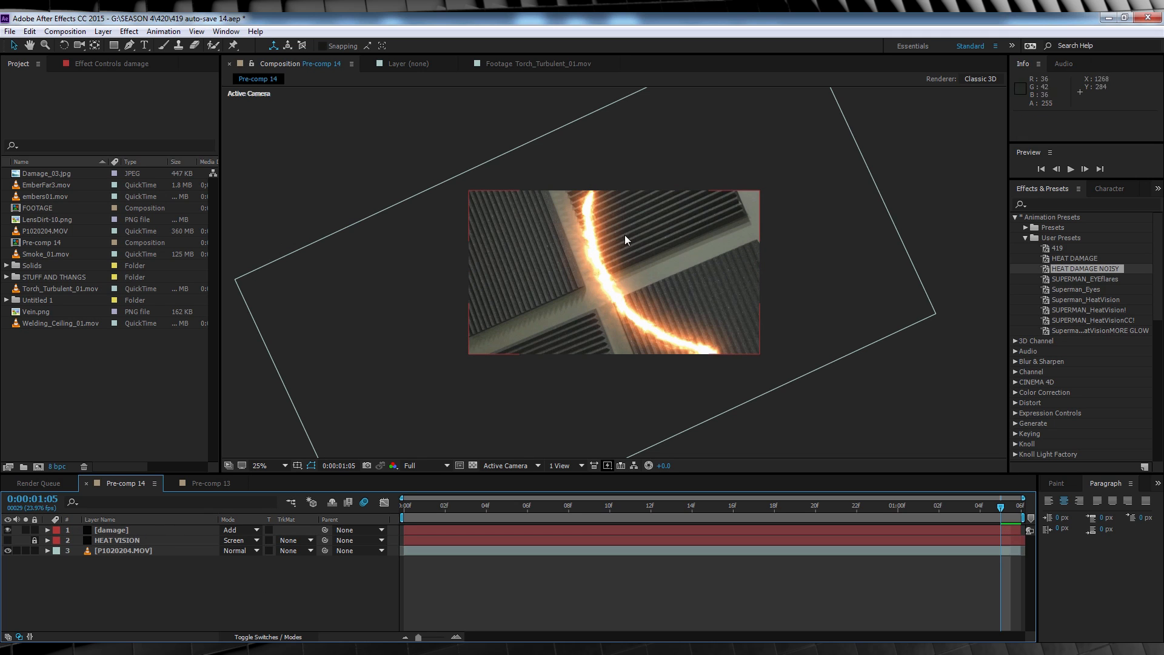
mouse_move(643, 319)
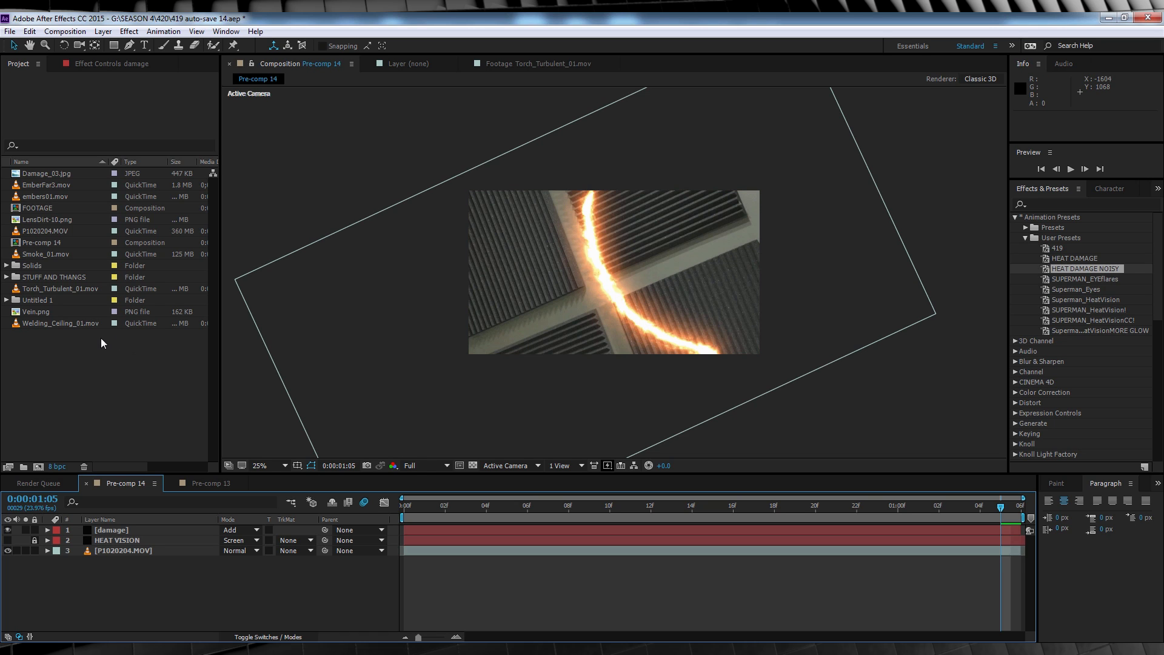
mouse_move(127, 368)
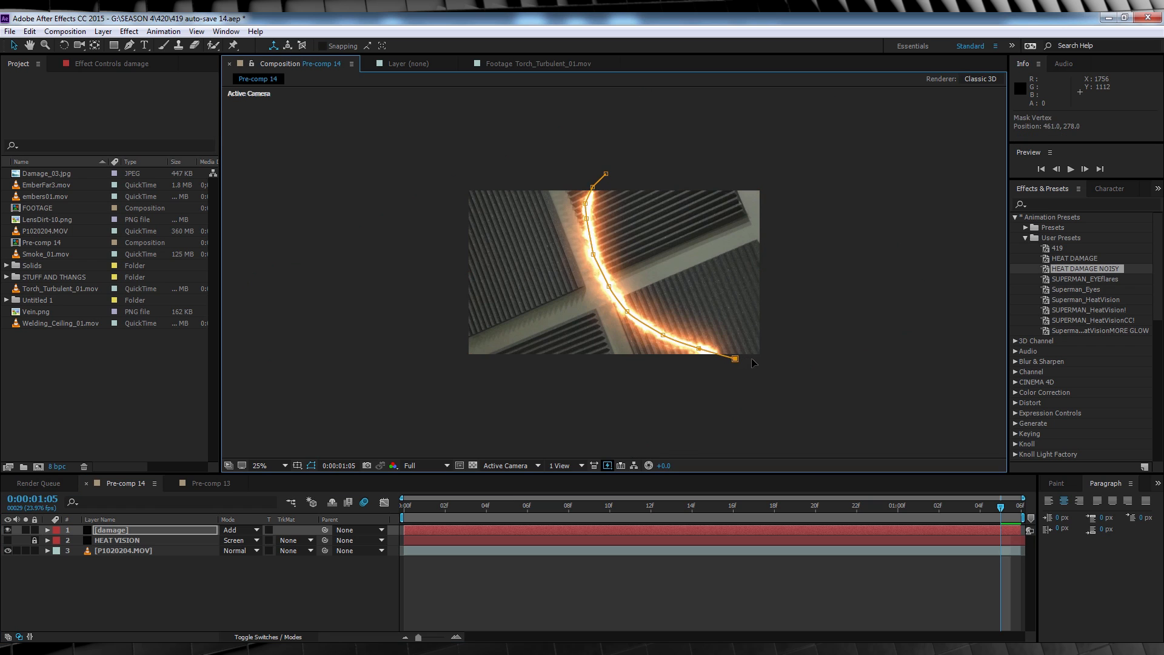
drag(733, 359, 766, 362)
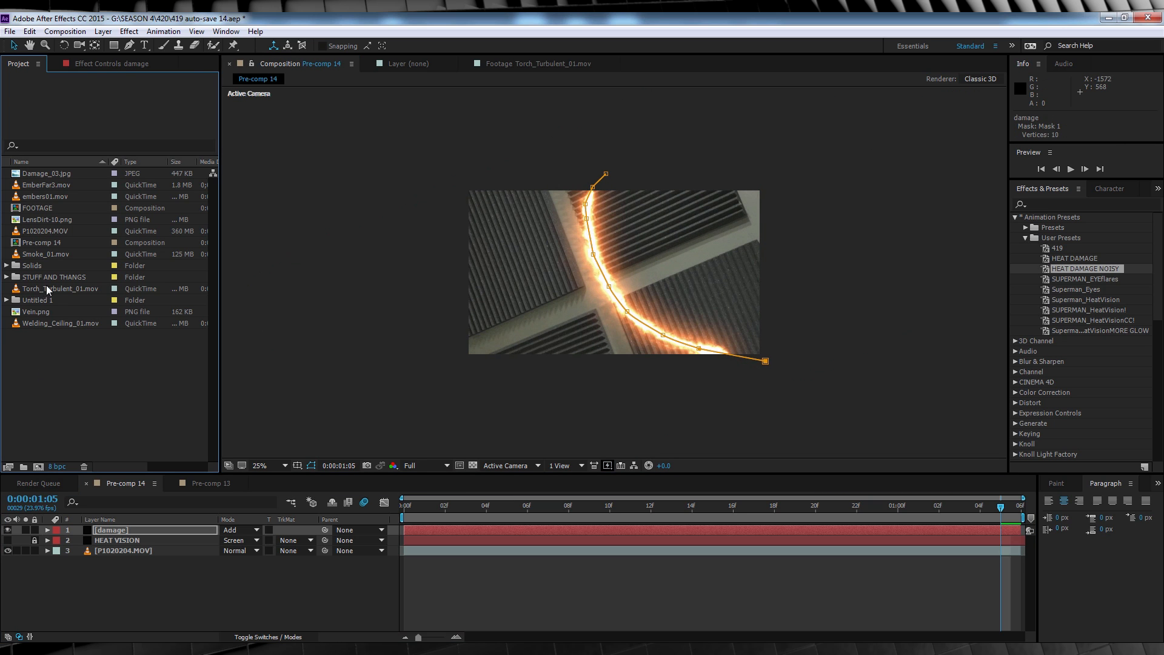
- Open the Torch_Turbulent_01 flame footage, move to frame 12 and nudge the flame onto the burn line
double_click(62, 289)
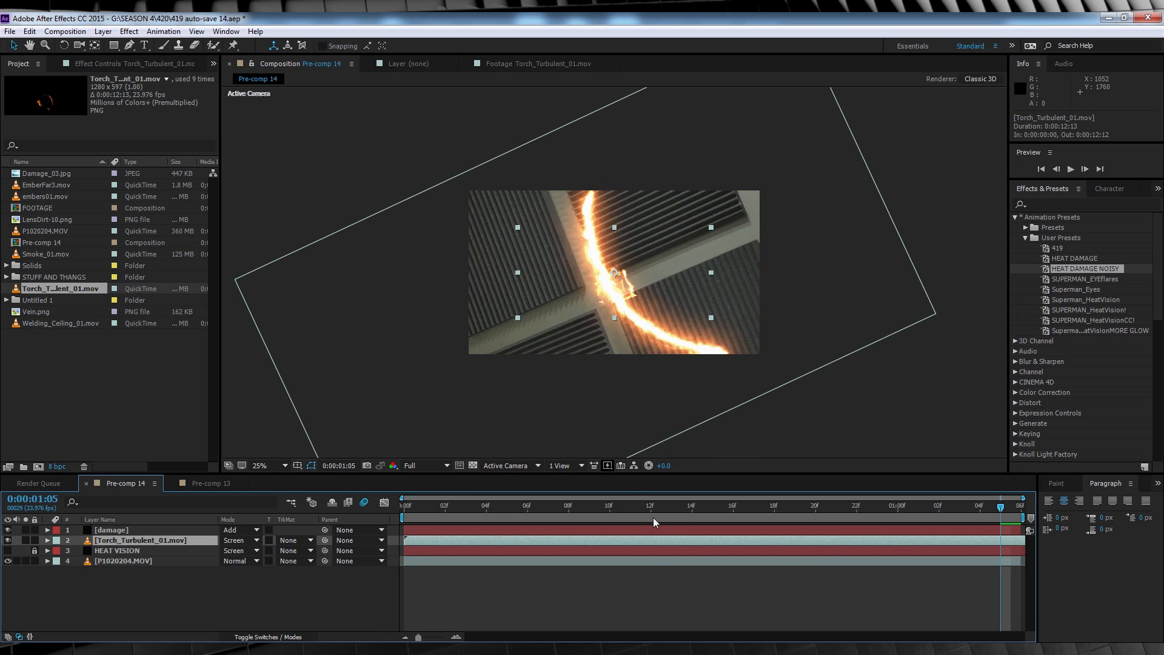
click(650, 505)
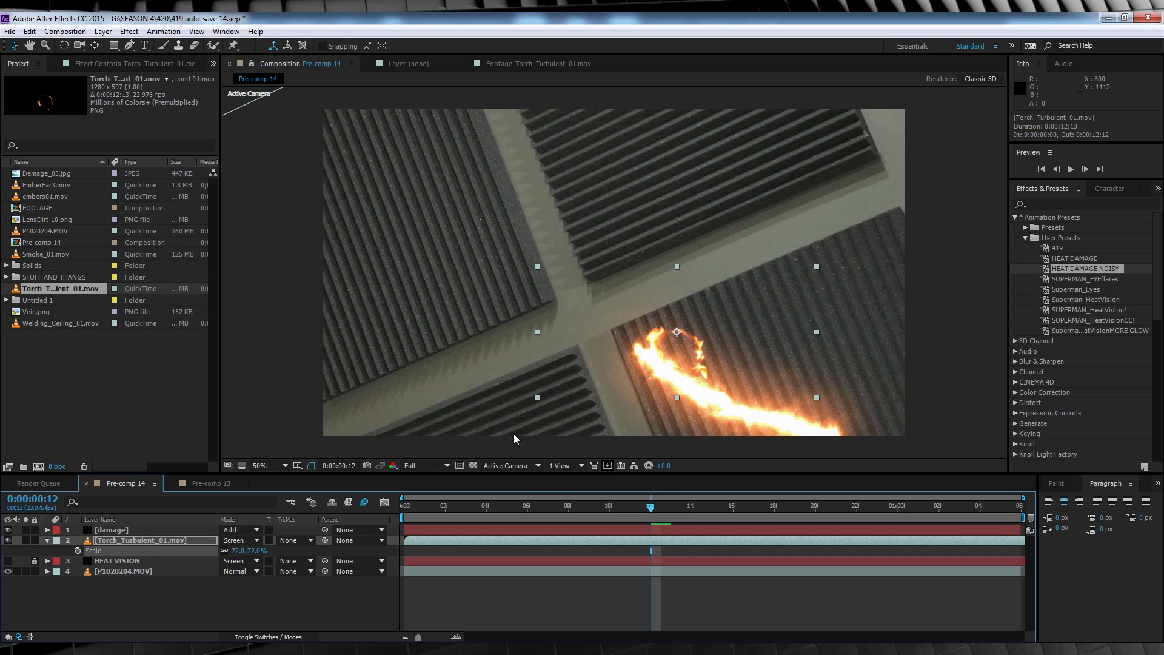
drag(675, 331, 660, 323)
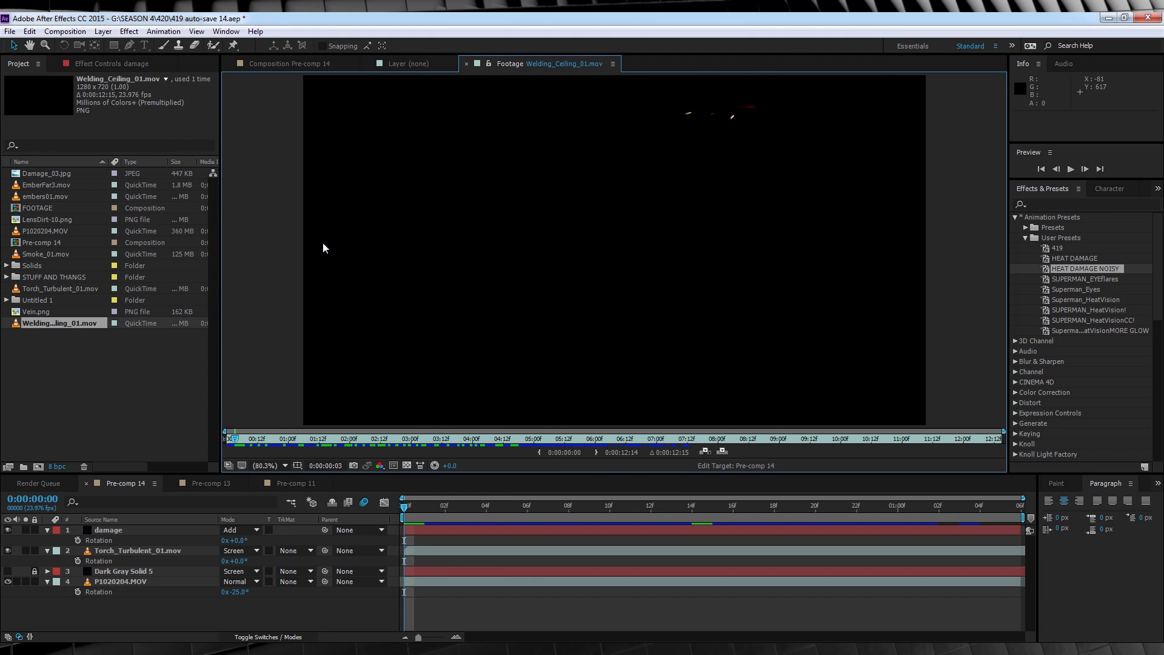
- Return to Pre-comp 14 to place the Welding_Ceiling_01.mov sparks over the damage trail
click(280, 63)
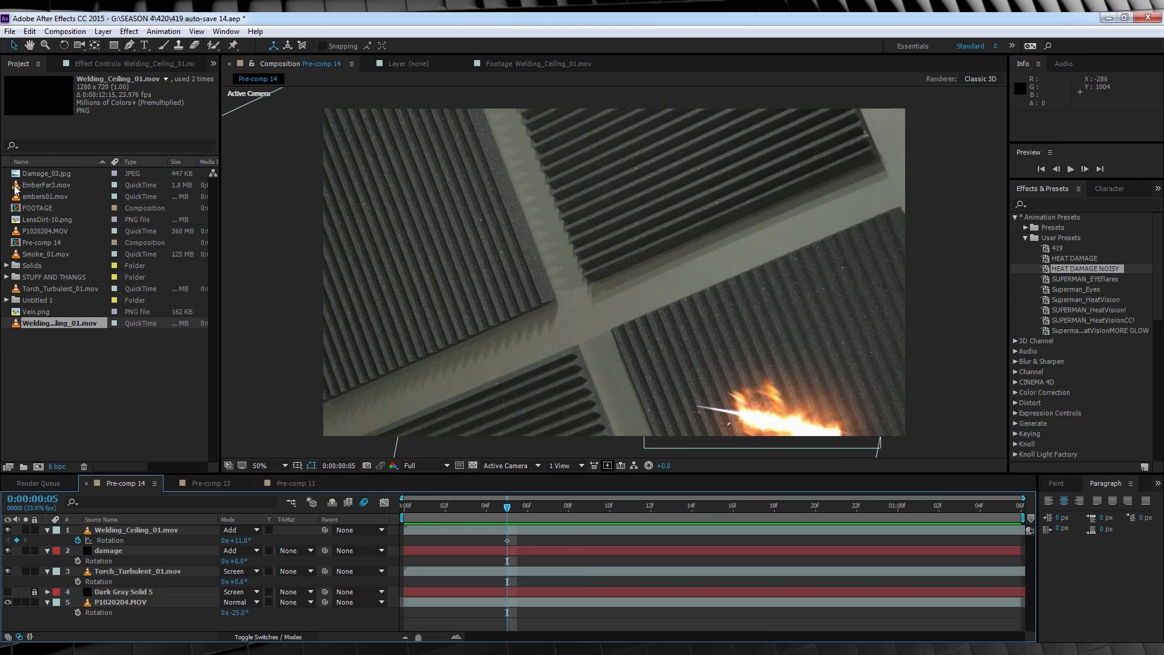
- Preview EmberFar3.mov, bring it into the comp and set the ember layer to Screen blending
double_click(47, 184)
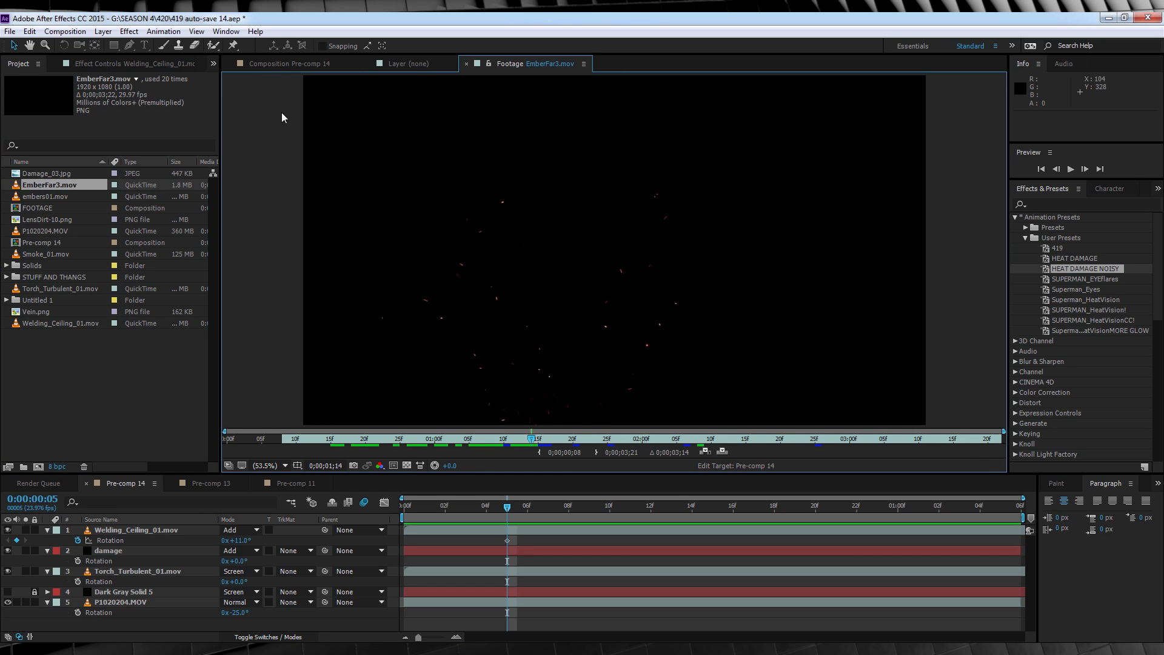
click(283, 63)
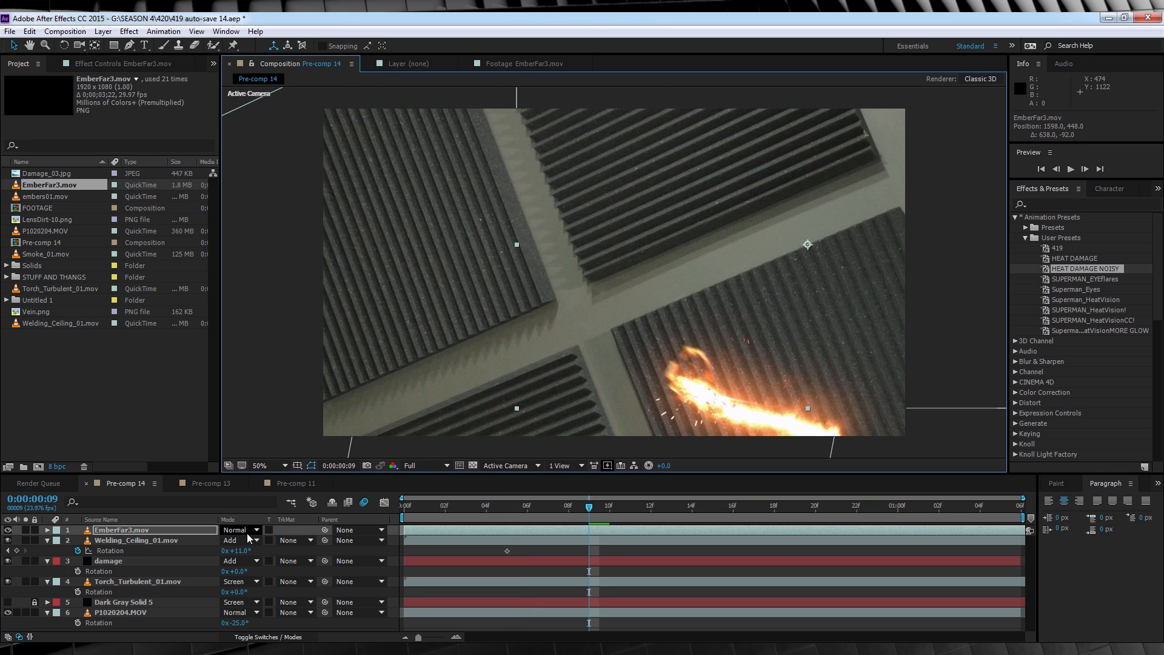
click(237, 530)
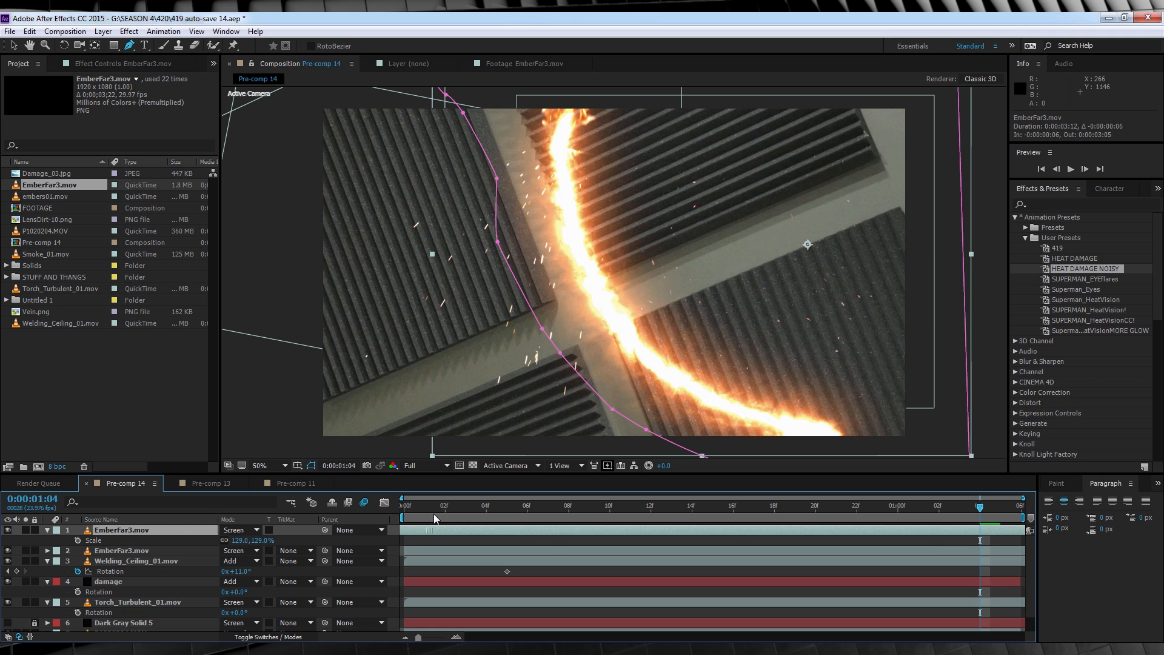
- Keyframe Position on the sparks and torch layers to follow the trail, then show the project footage list
click(129, 32)
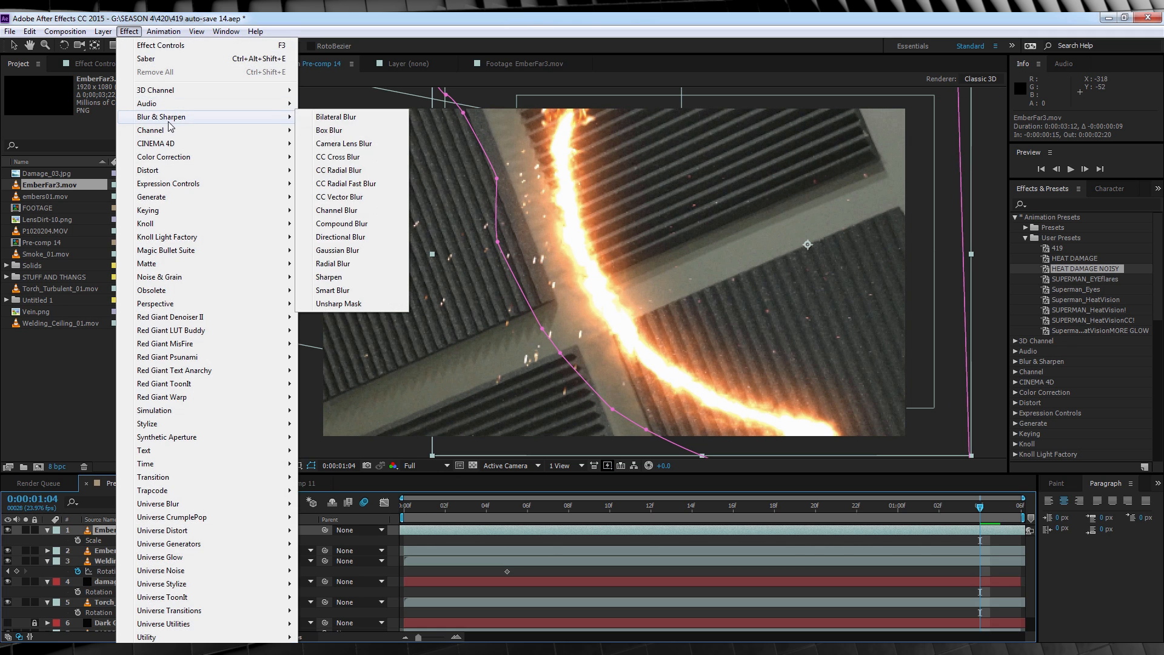
click(343, 143)
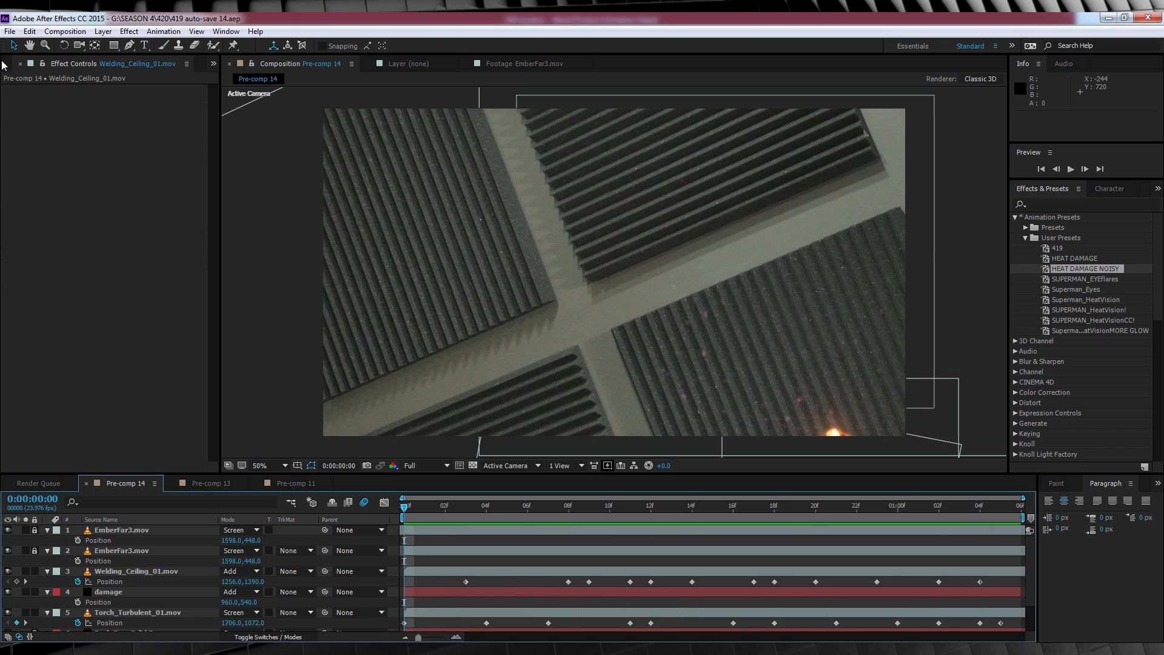
click(18, 63)
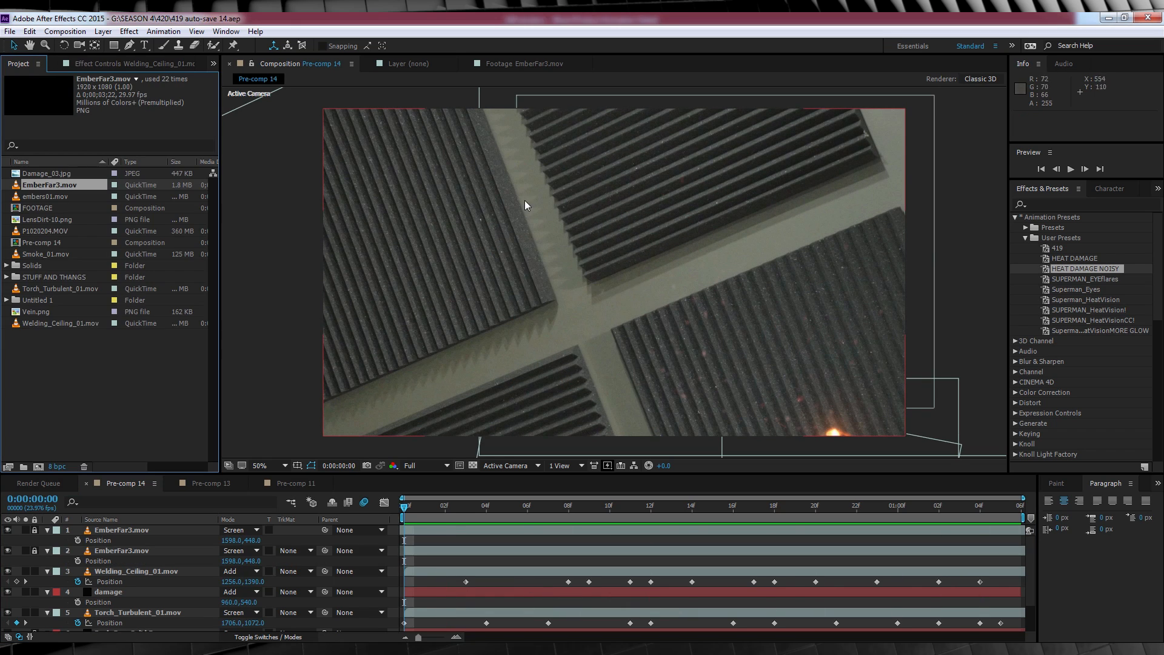
mouse_move(70, 355)
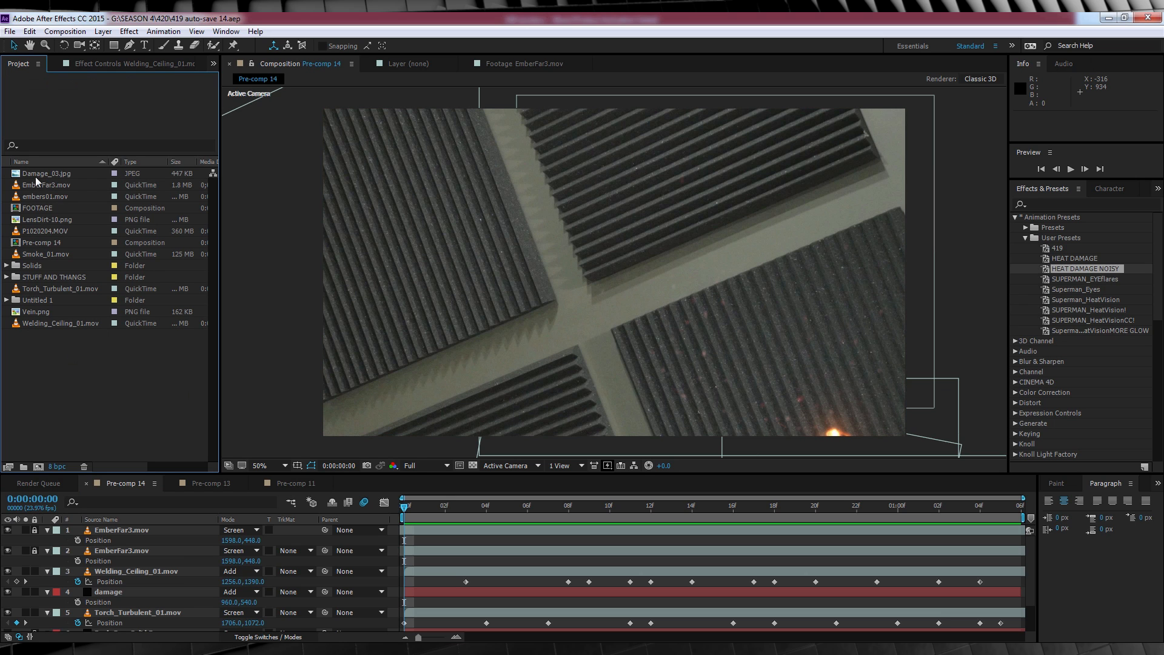
- Add Damage_03.jpg to the comp with Multiply blending so the scorch darkens the panels, and begin adding Fast Blur
double_click(49, 173)
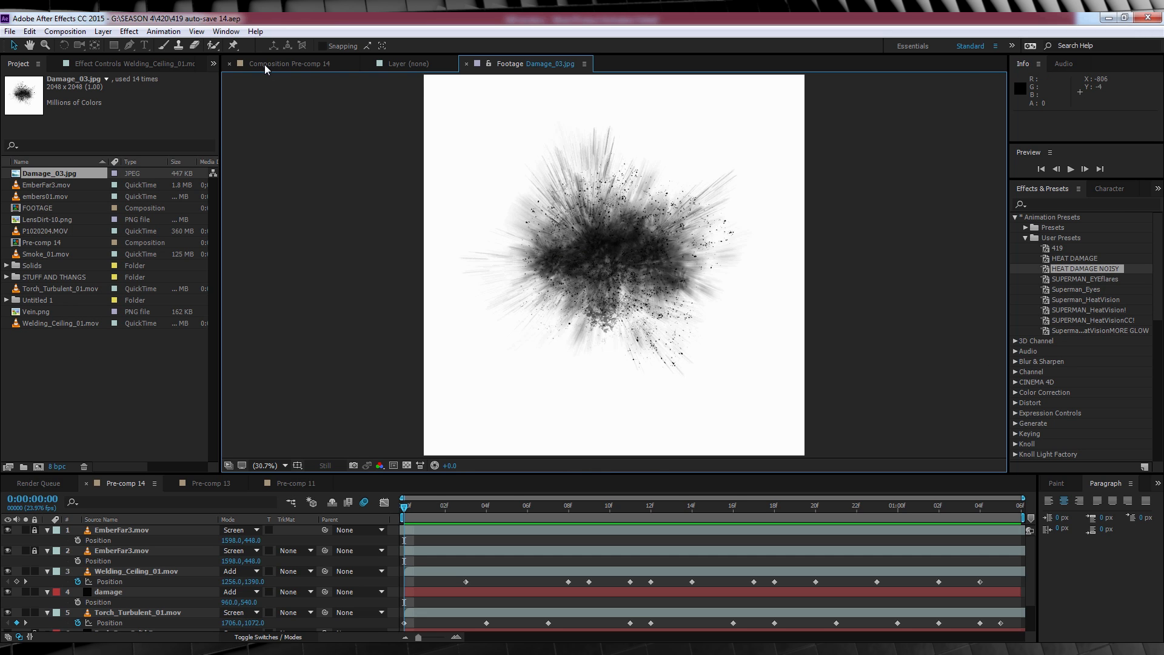
click(290, 63)
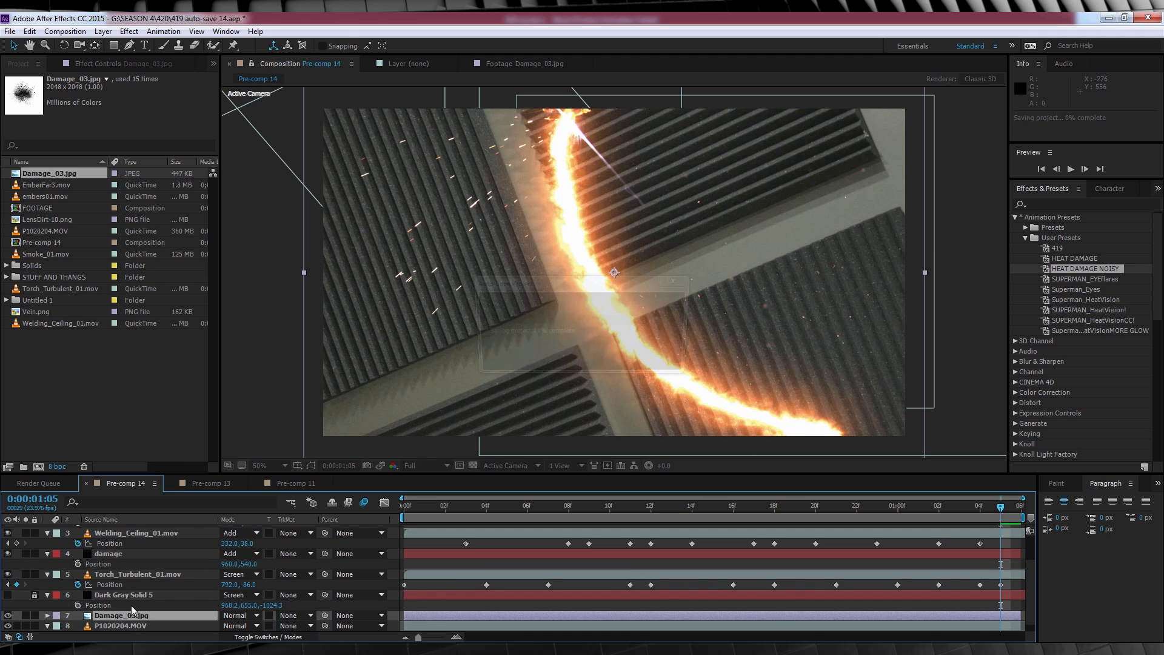
click(238, 615)
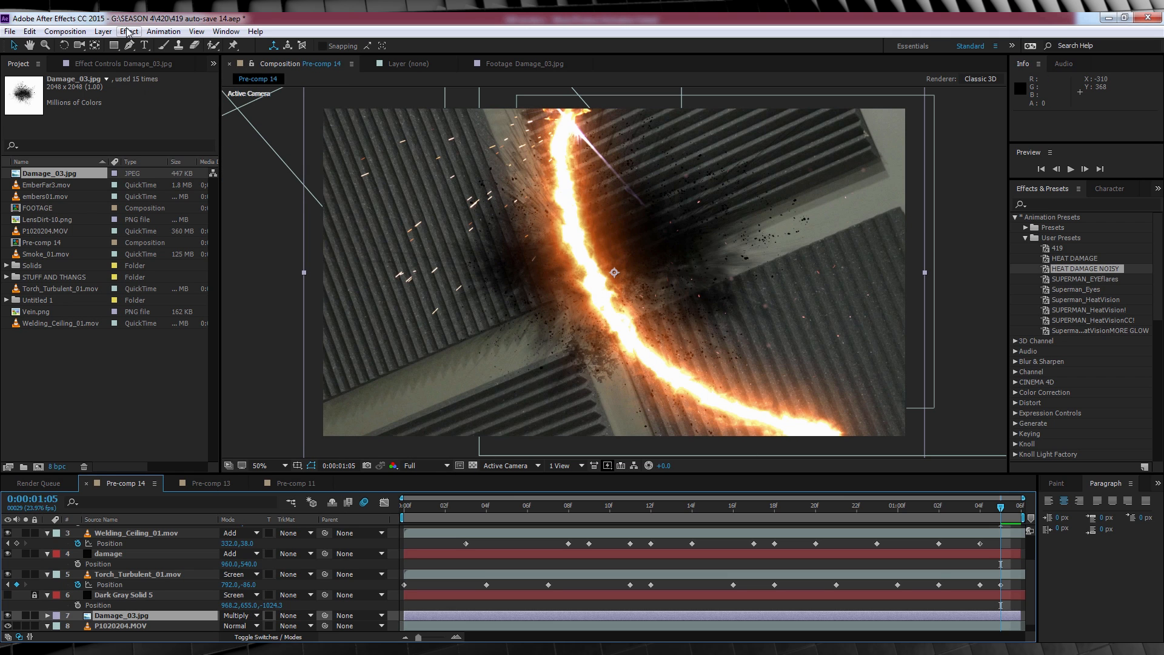
click(129, 31)
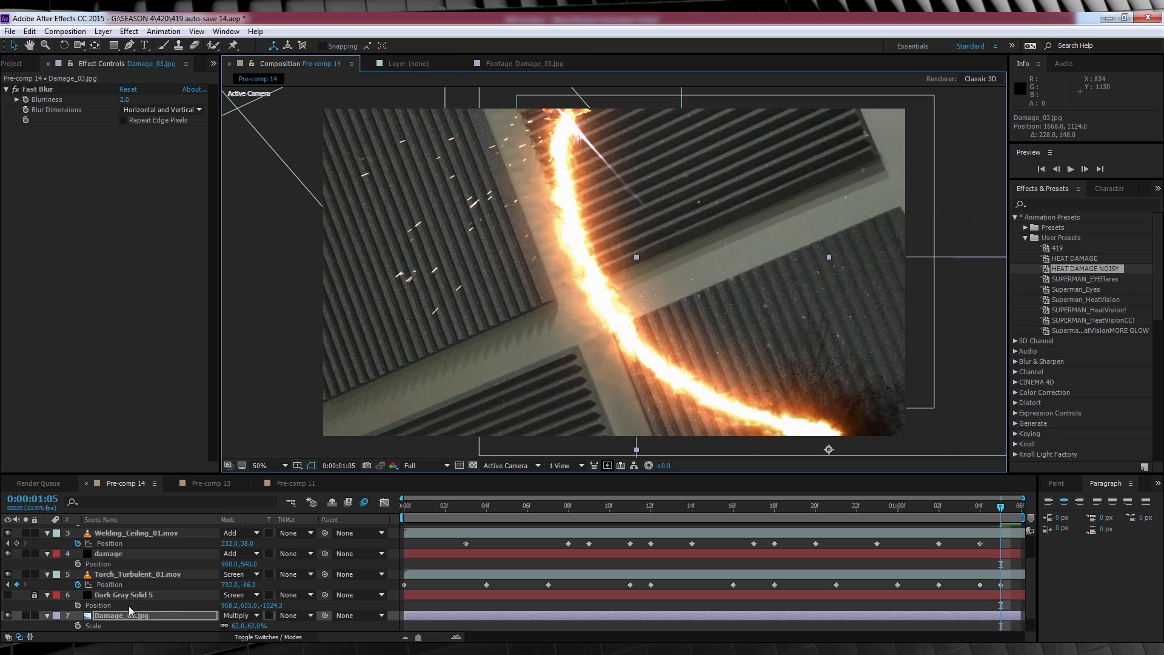
mouse_move(125, 622)
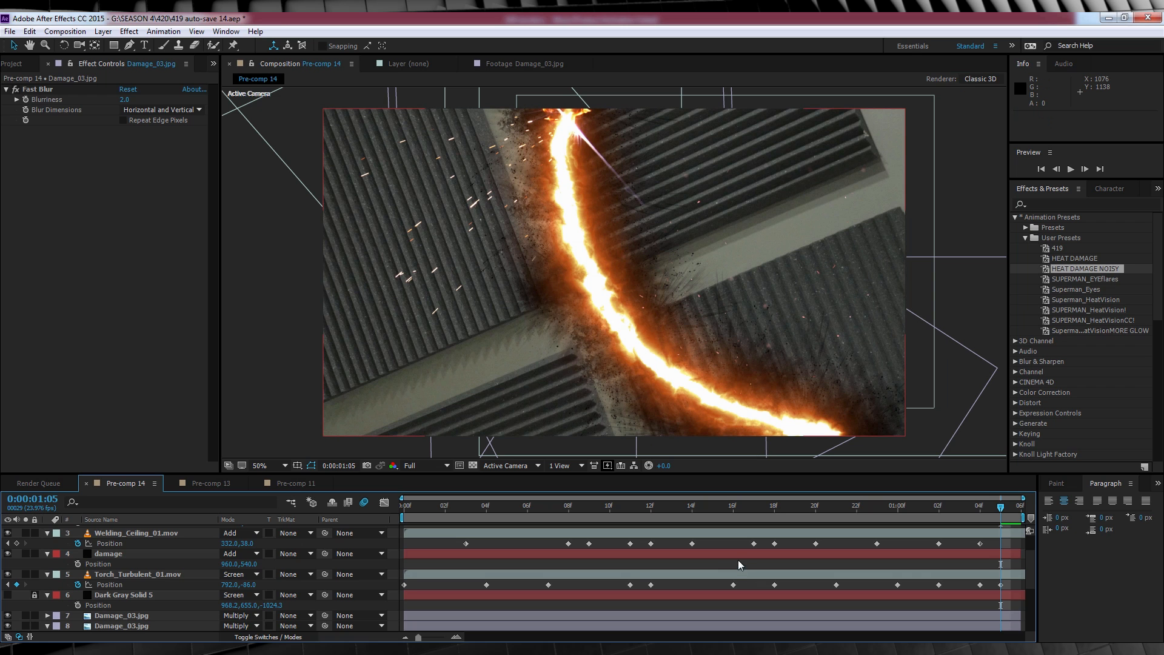
mouse_move(711, 571)
text(scorc)
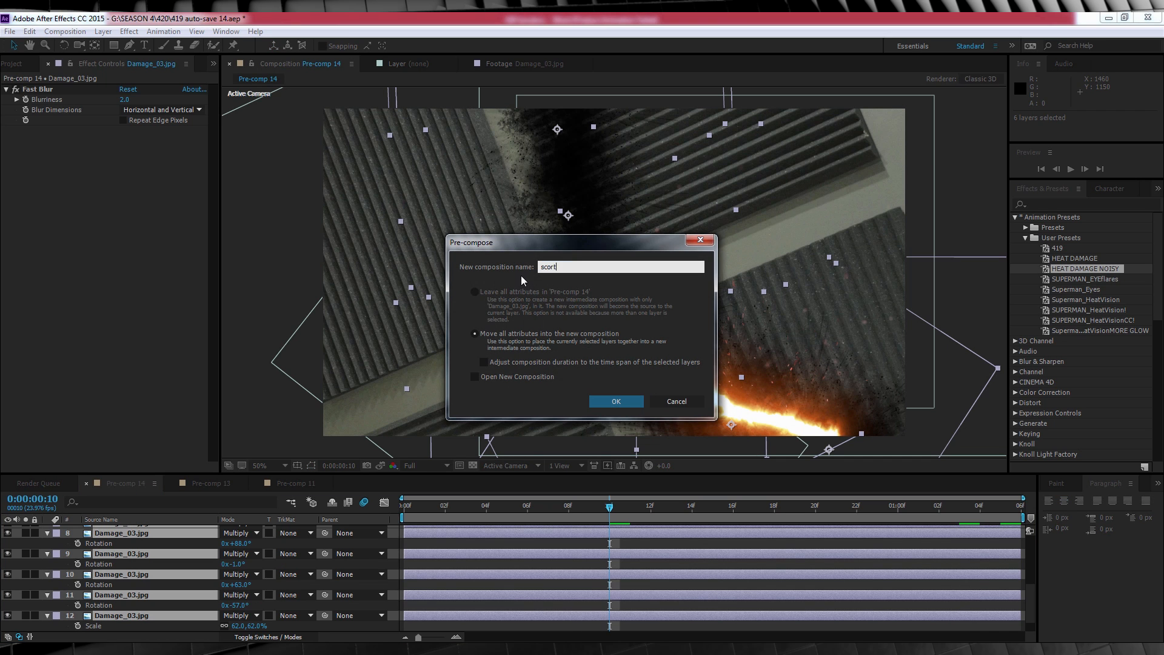
- Pre-compose the Damage_03 copies as 'scorch', Multiply at 95% opacity, and begin its pen mask
click(615, 401)
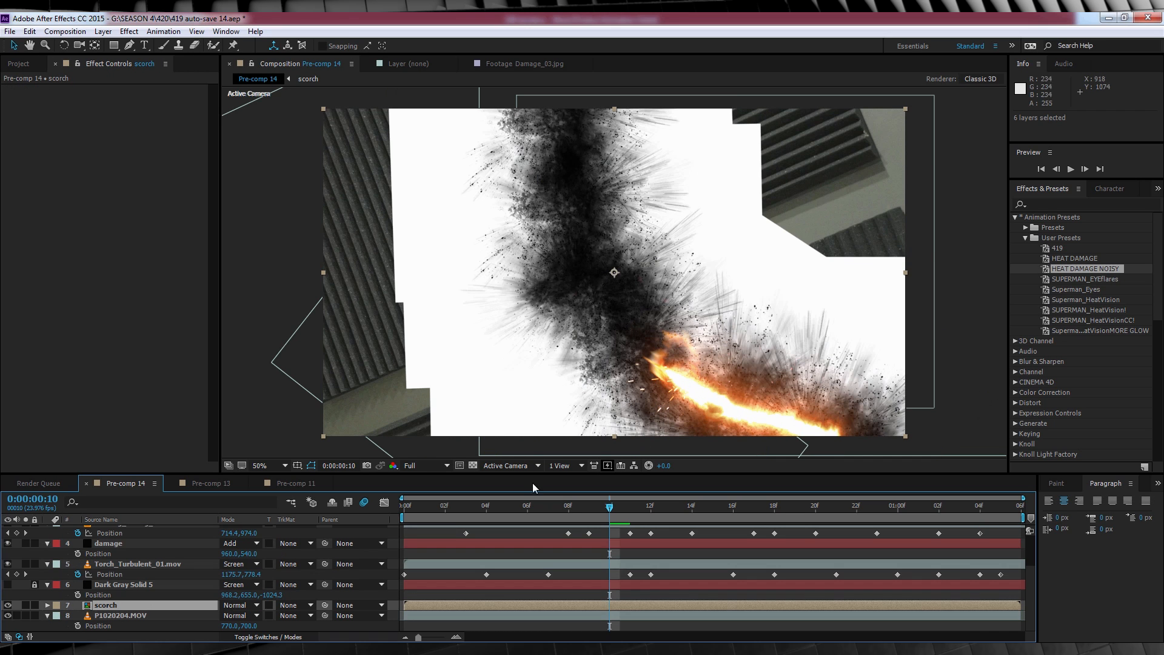
click(238, 604)
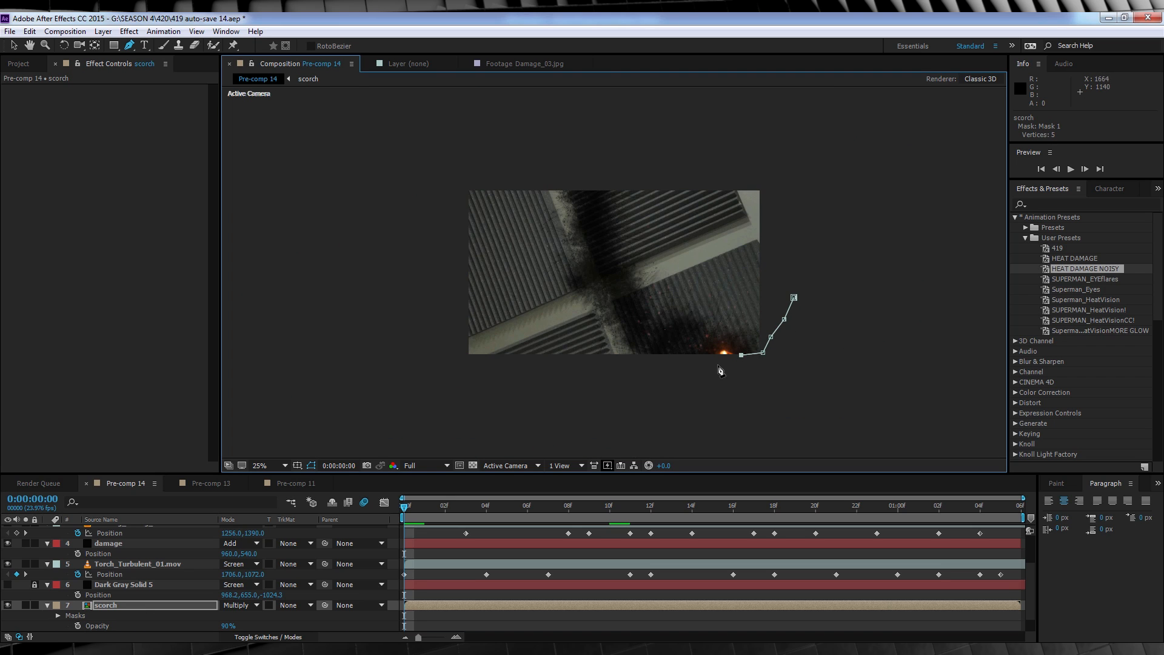
click(682, 387)
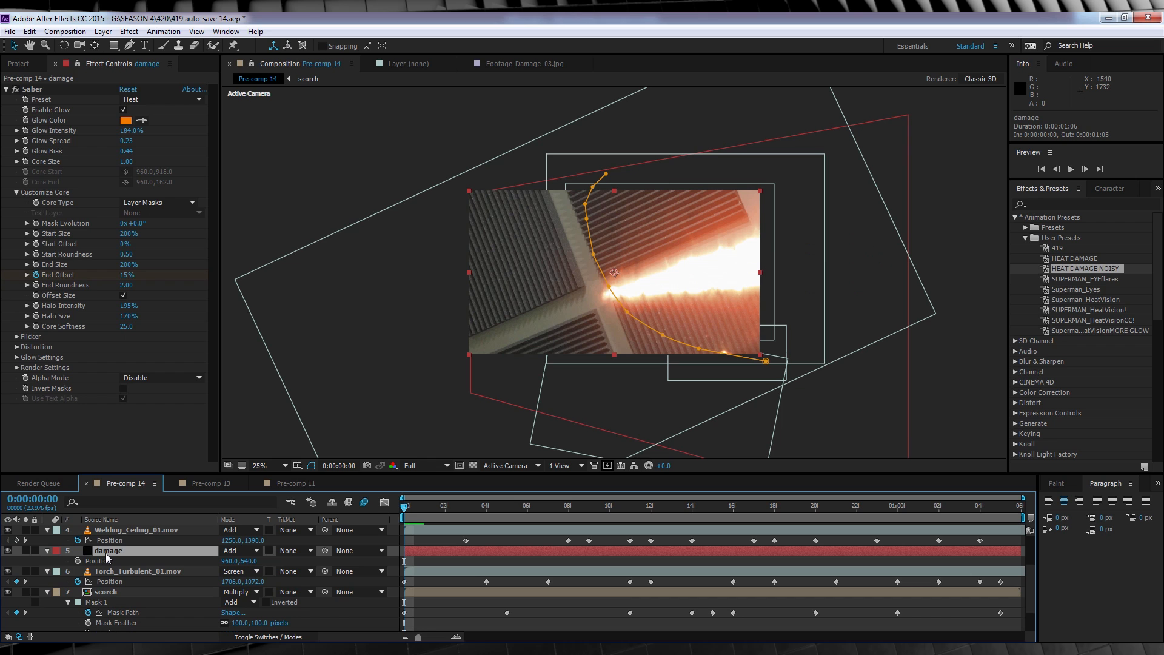
- Select the damage trail layer so it can be duplicated beneath the Saber beam
click(238, 551)
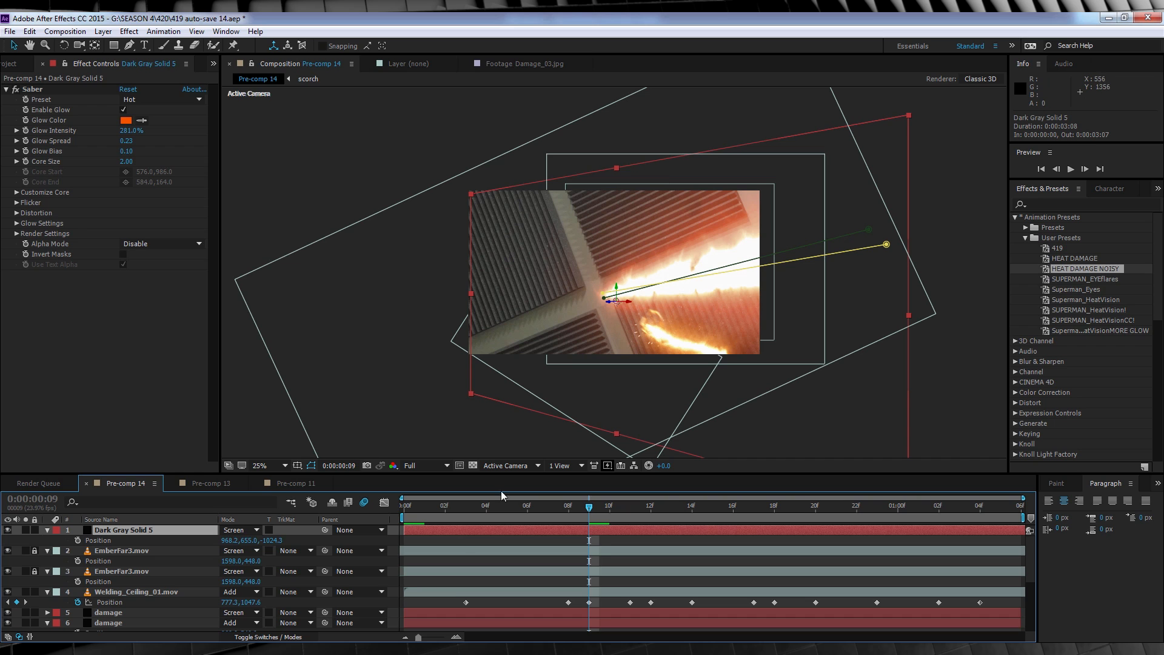
mouse_move(406, 512)
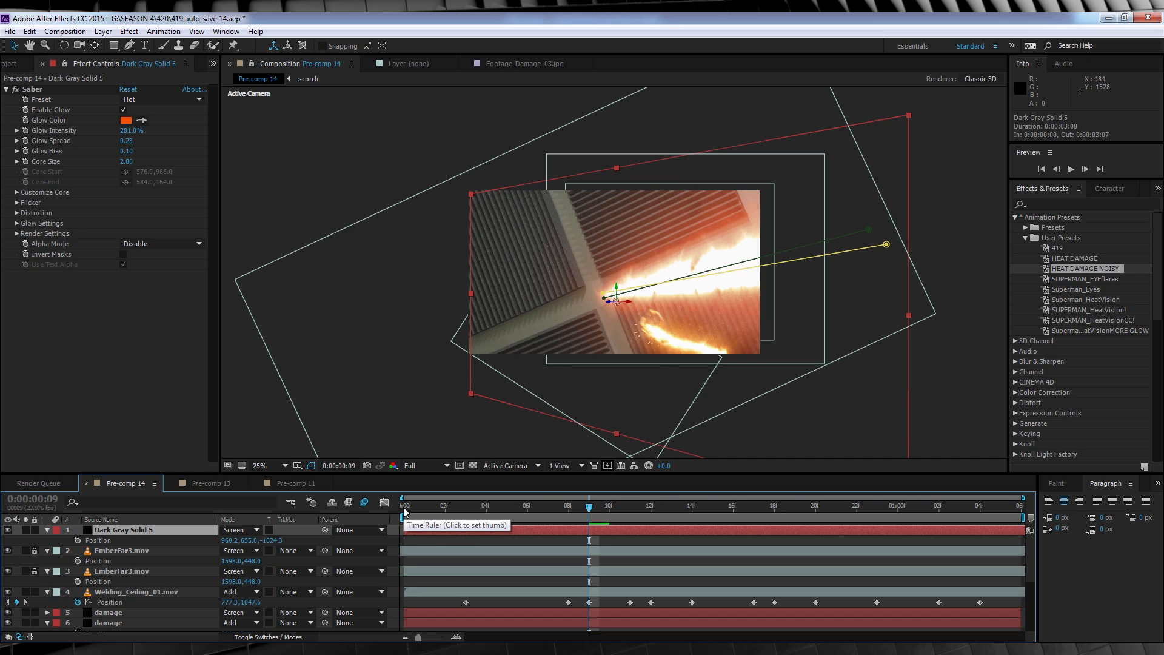
- From the first frame, move both ends of Mask 2 on Dark Gray Solid 5 and keyframe its path sweeping across the panel
click(403, 506)
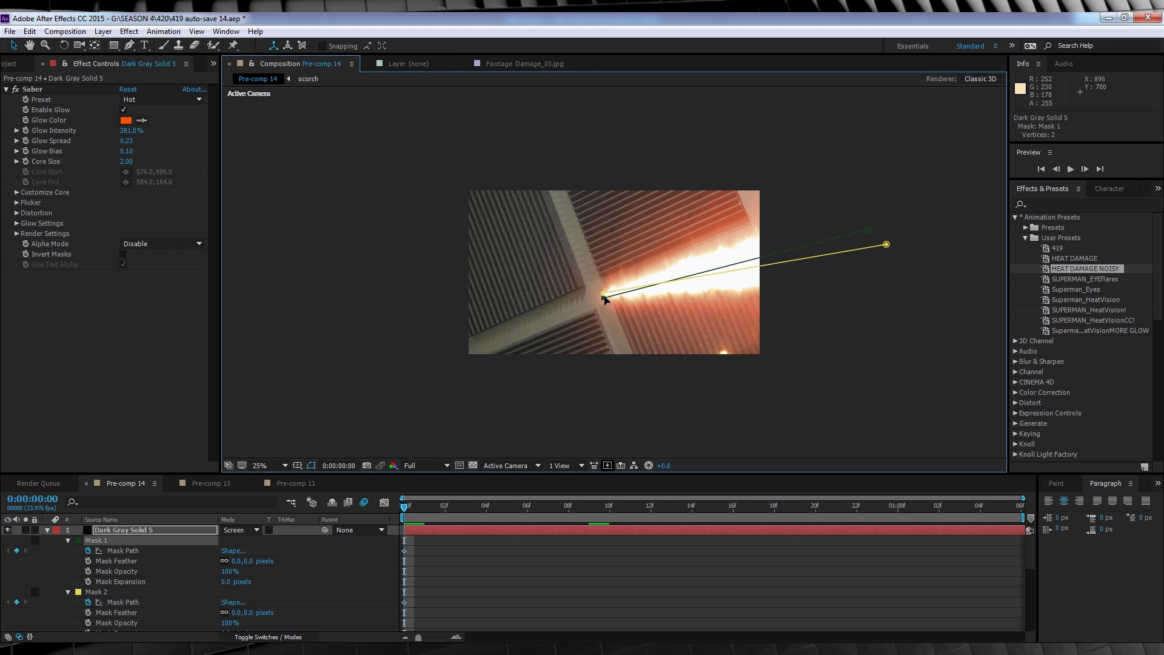
drag(604, 299, 699, 385)
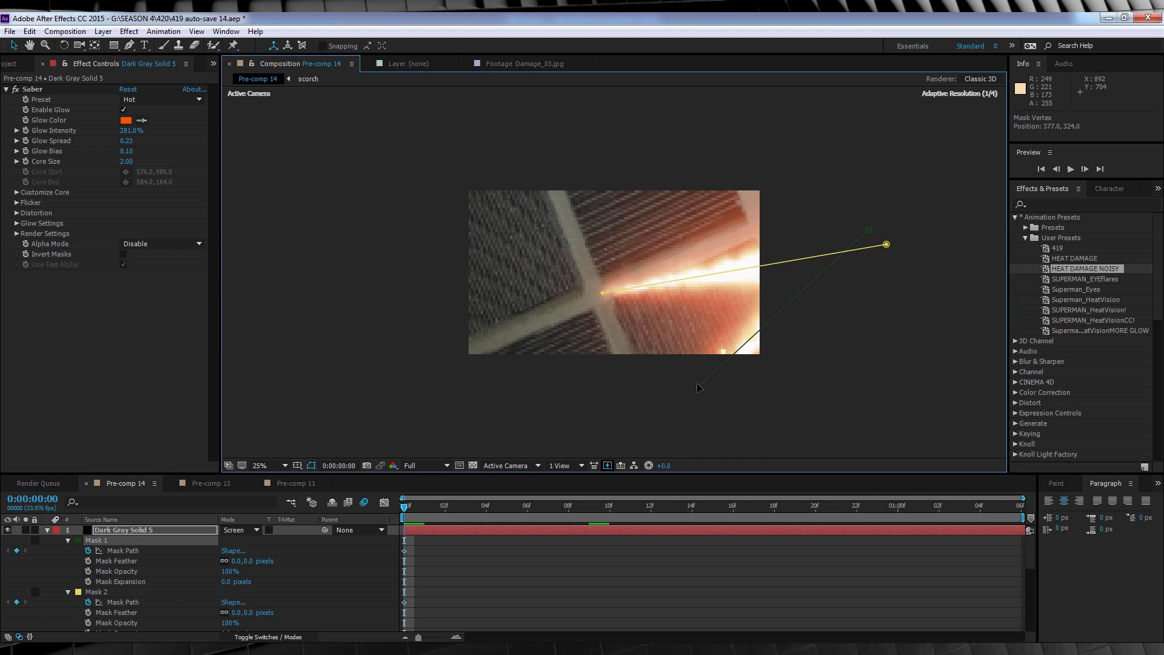
drag(603, 292, 630, 340)
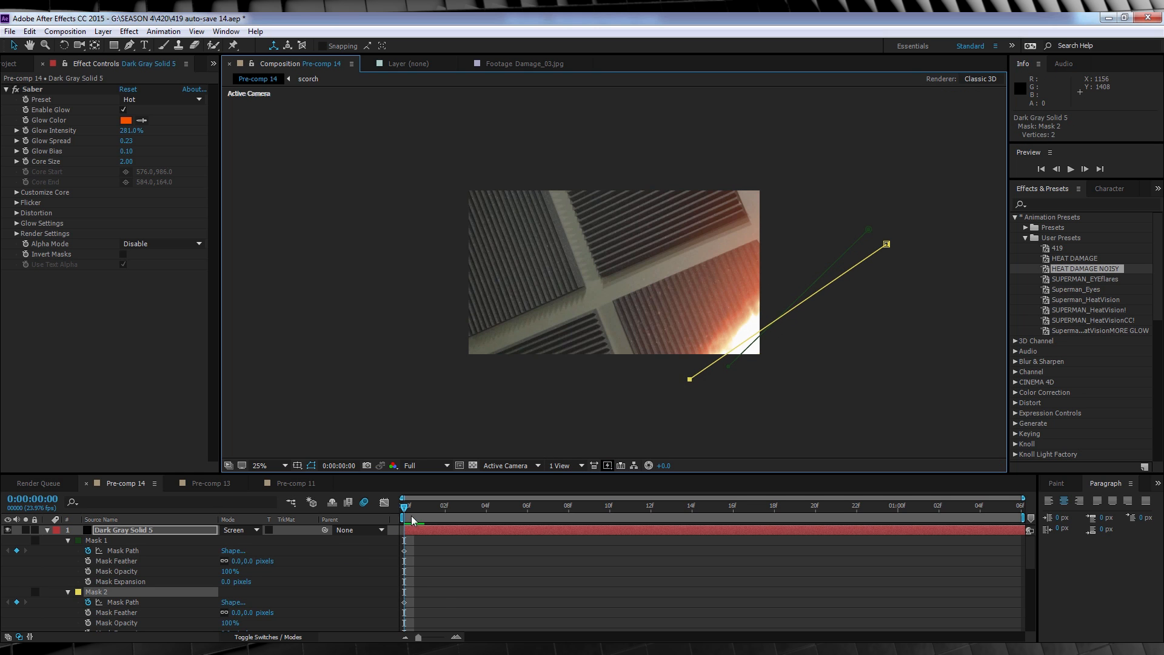
drag(402, 506, 528, 506)
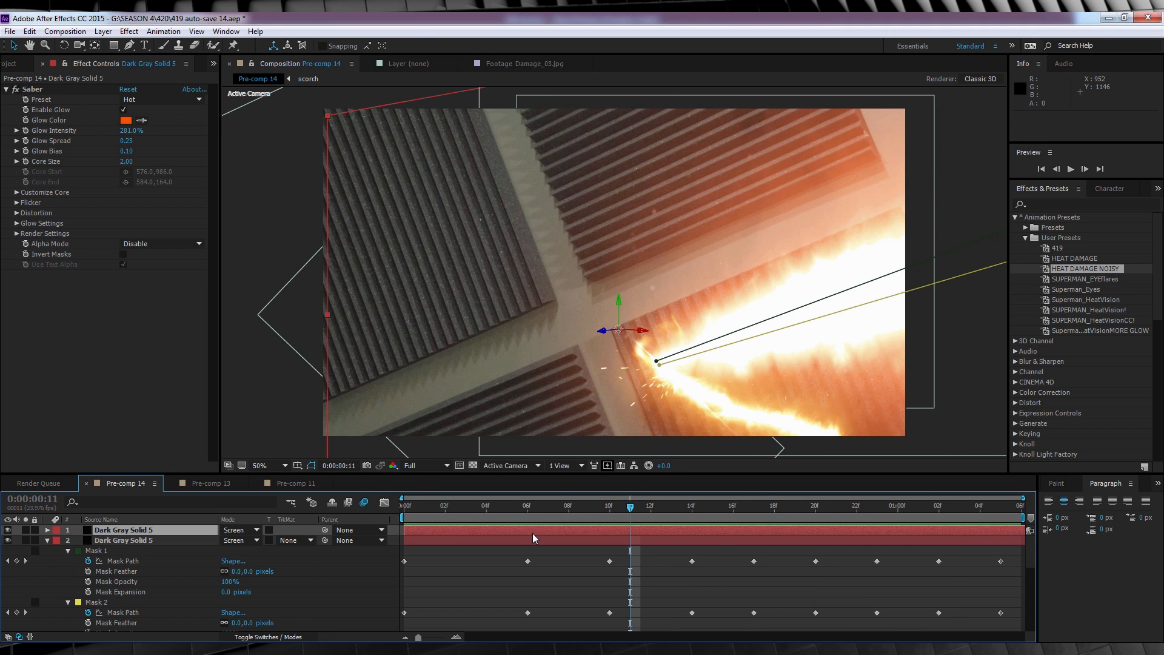
mouse_move(375, 564)
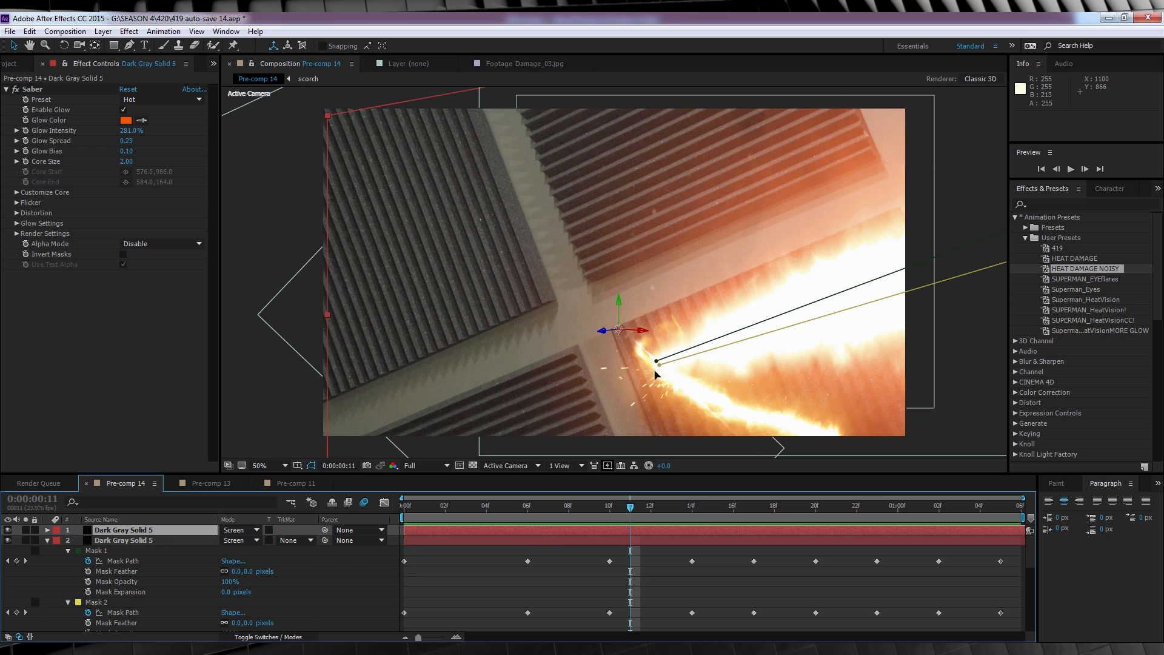
mouse_move(89, 106)
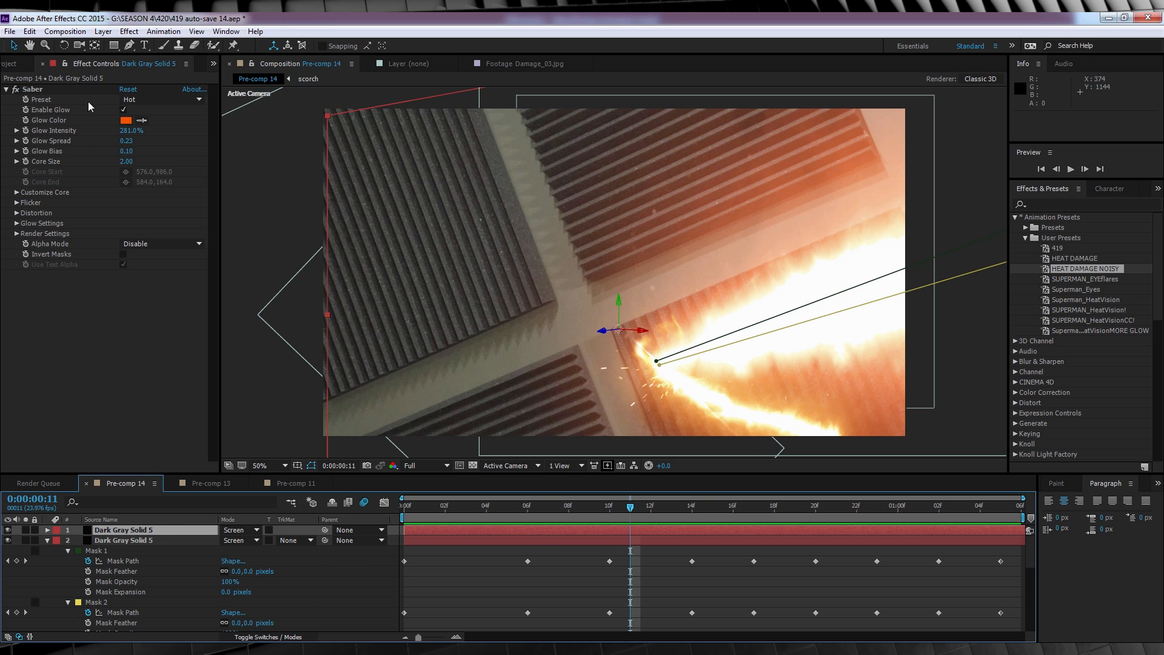
- Add Adjustment Layer 19 with CC Light Rays and move its Center onto the beam's hot spot at different frames
click(102, 32)
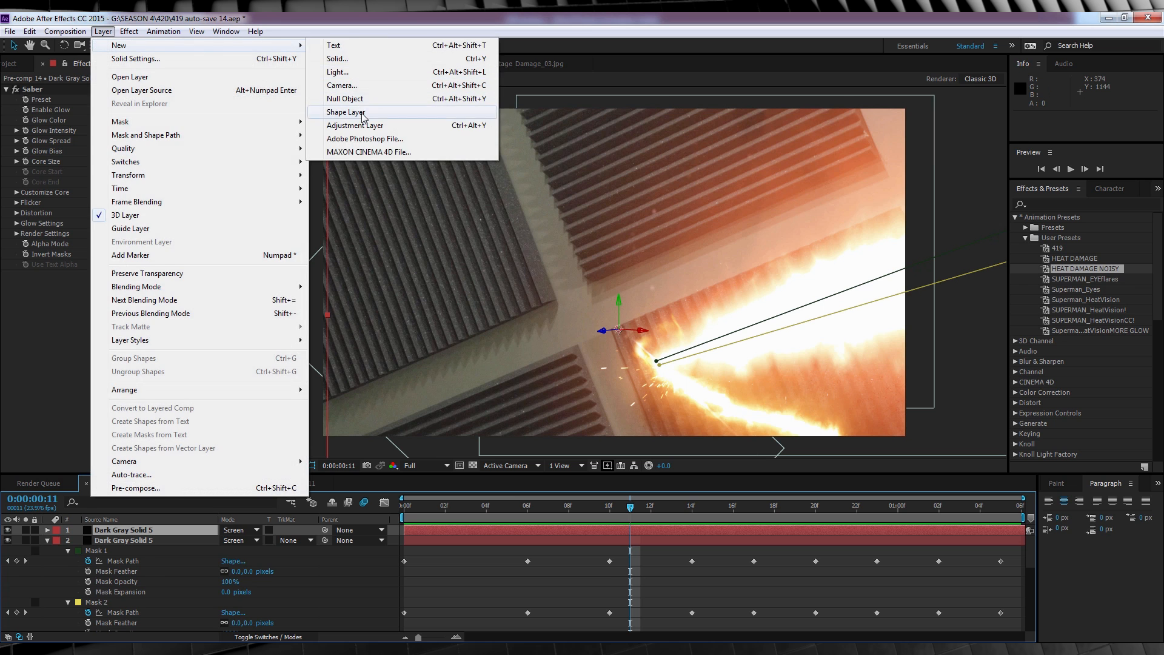
click(127, 32)
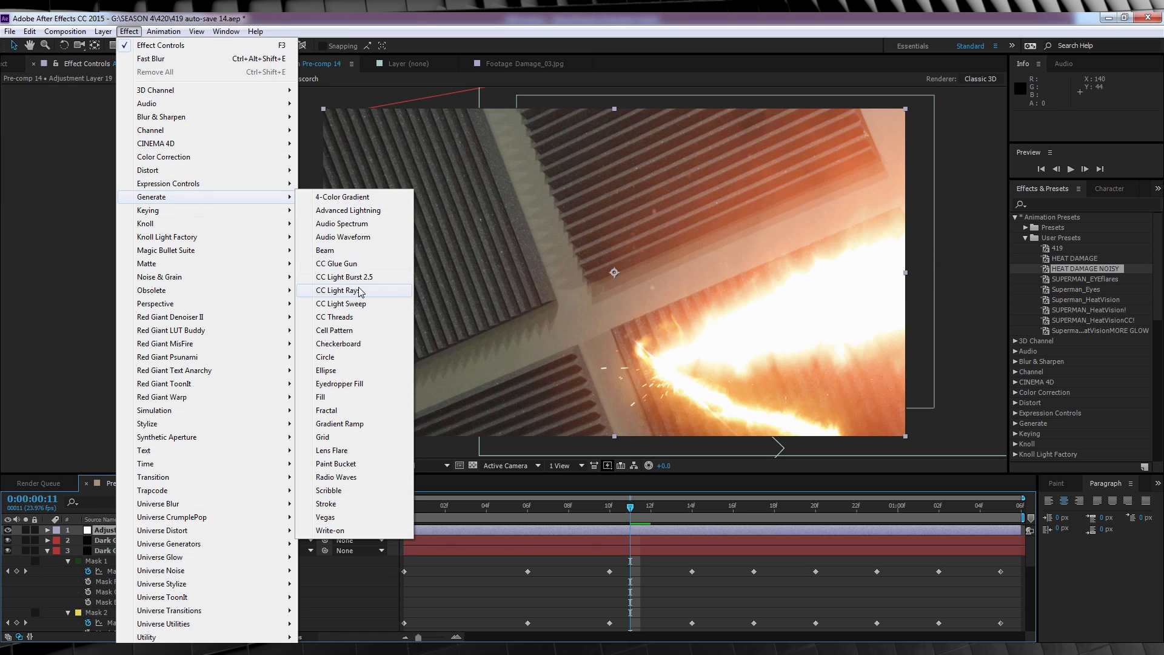
click(338, 290)
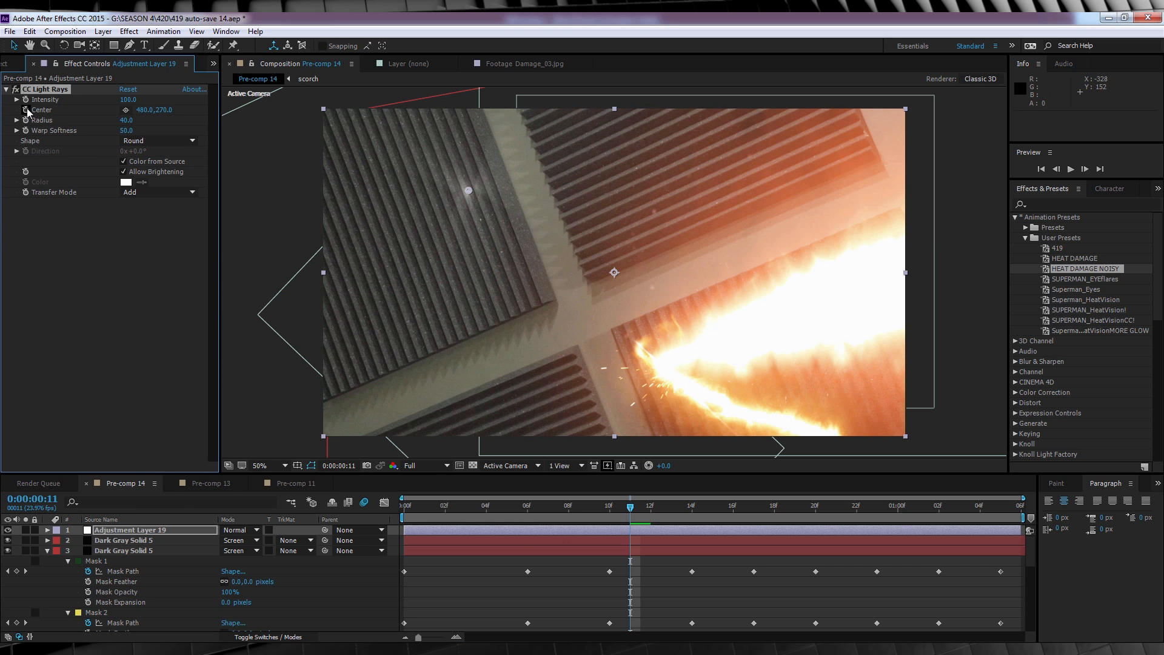
mouse_move(478, 202)
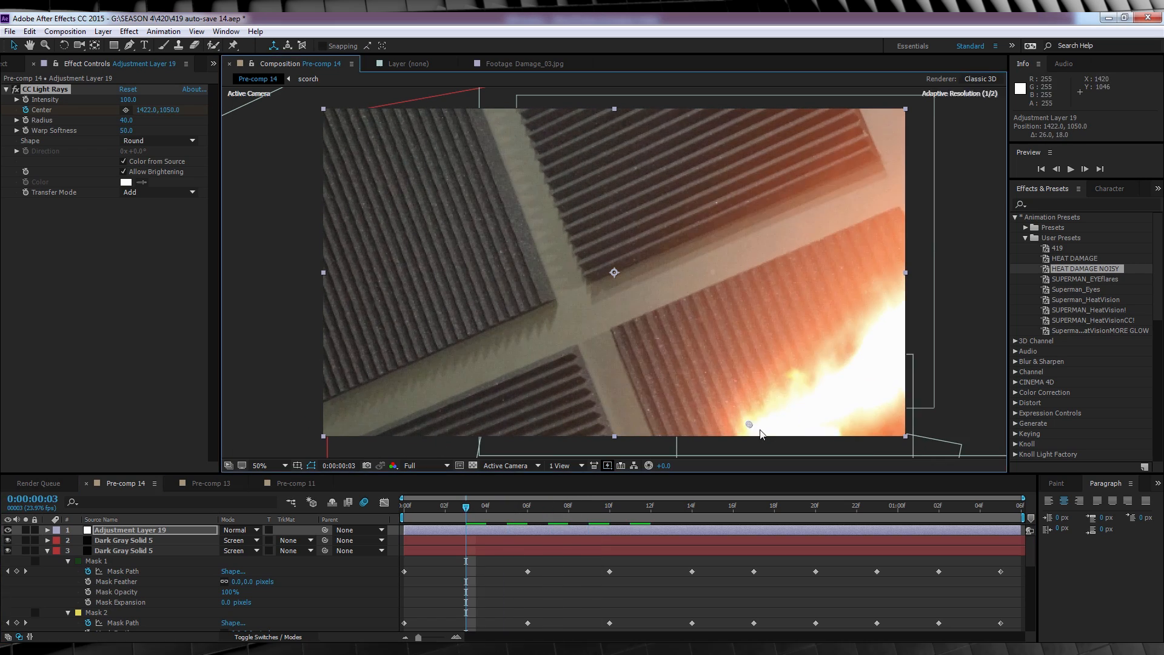
click(713, 505)
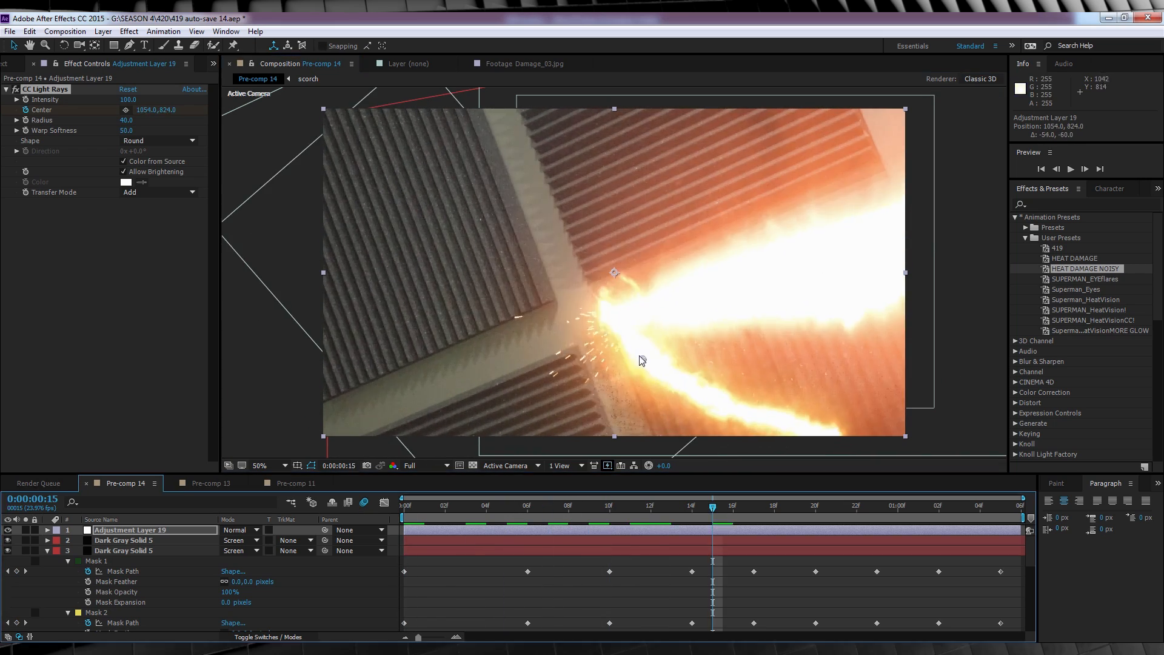
click(938, 506)
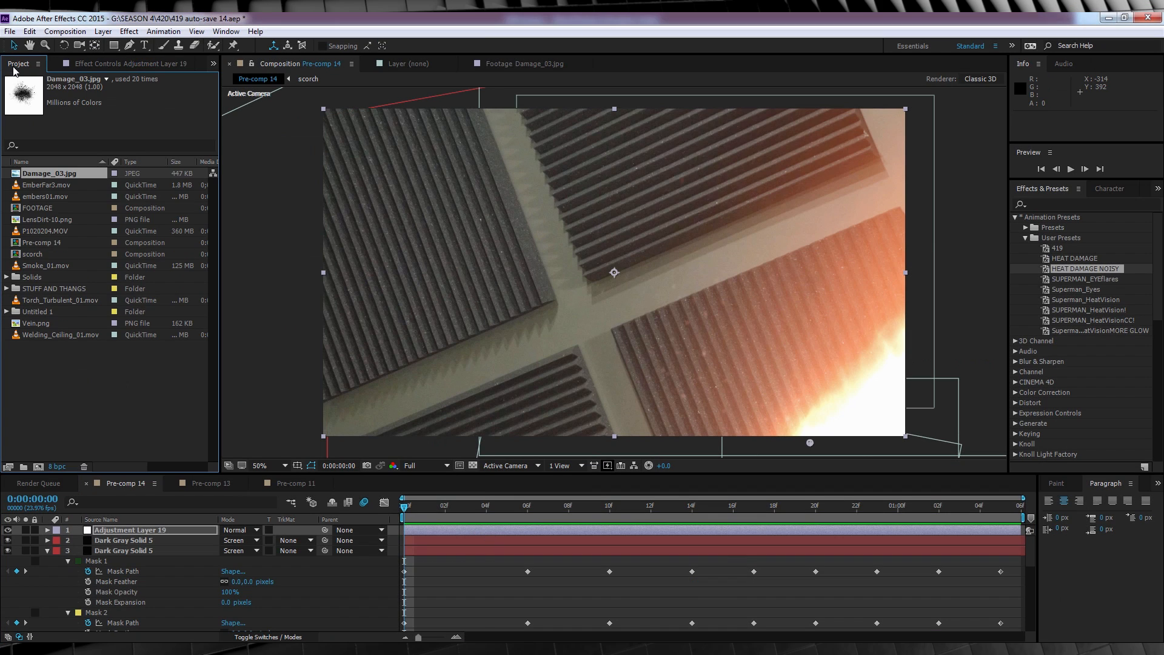
mouse_move(25, 235)
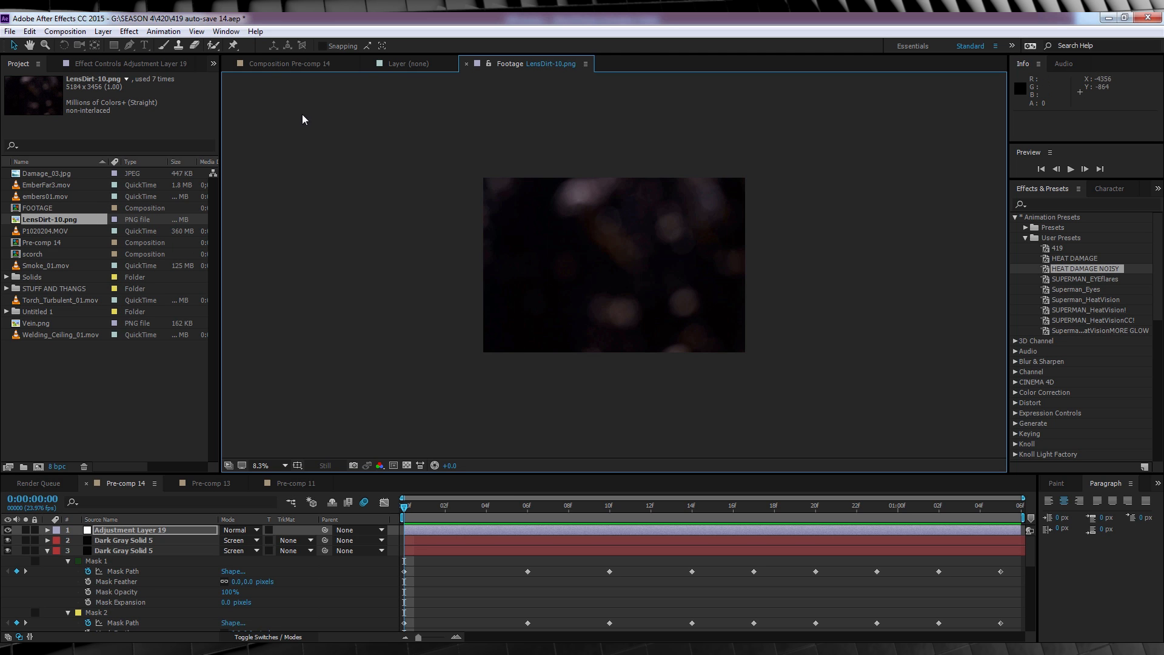
mouse_move(56, 216)
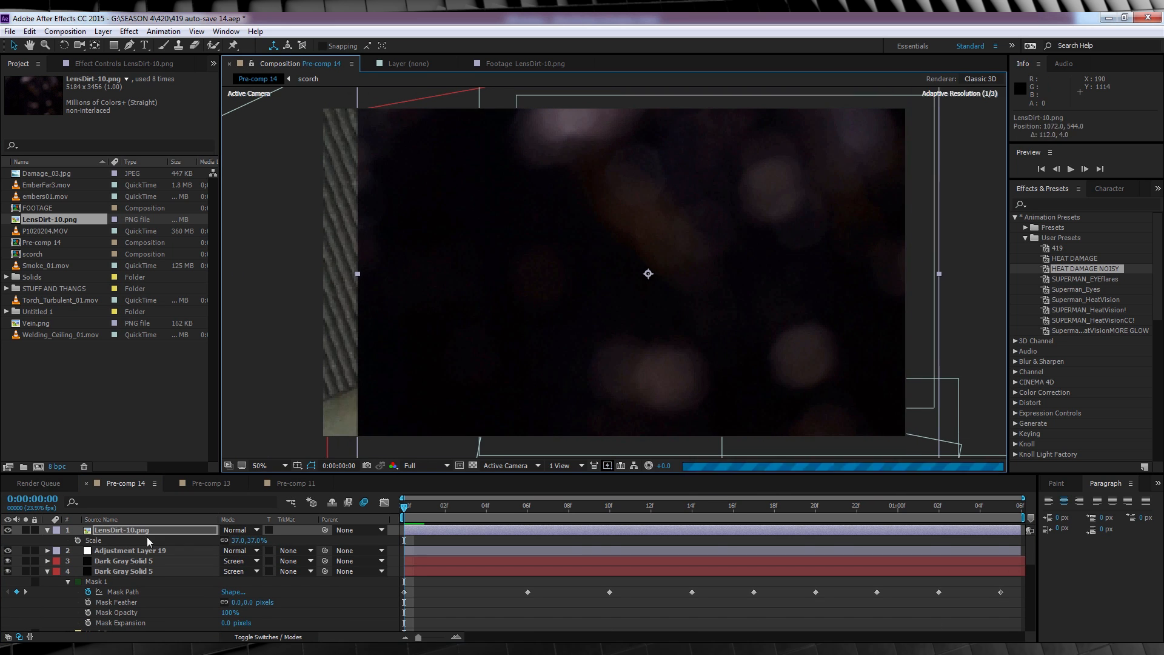
- Blend LensDirt-10.png in Add mode and make its mask inverted with feather 190
click(238, 531)
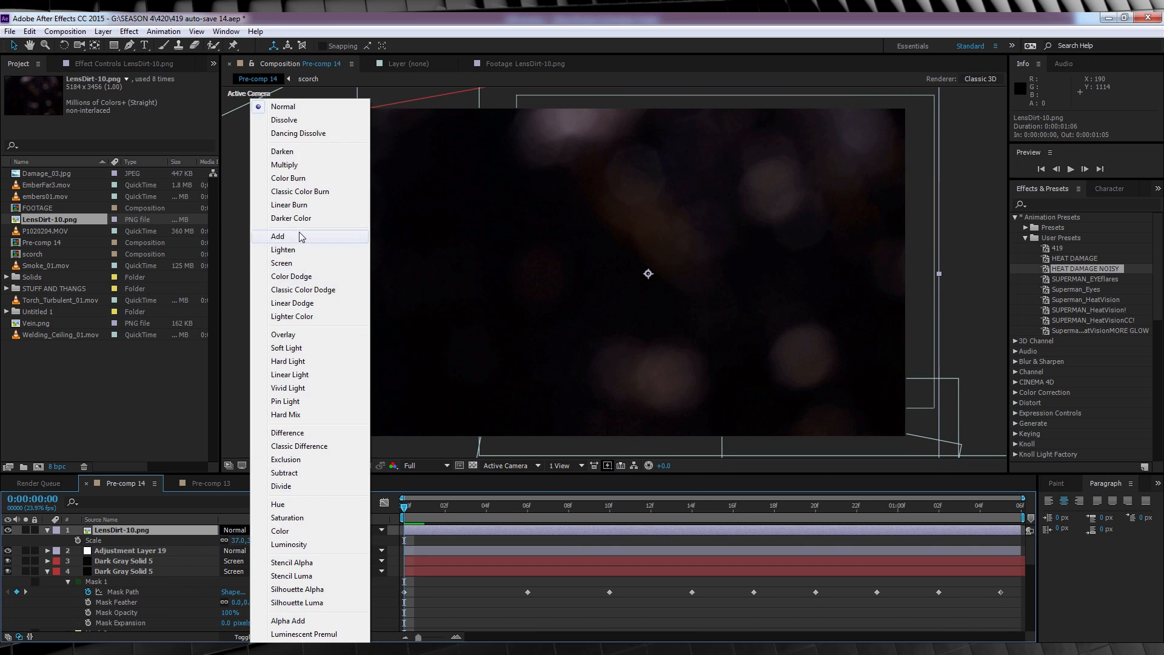
click(278, 236)
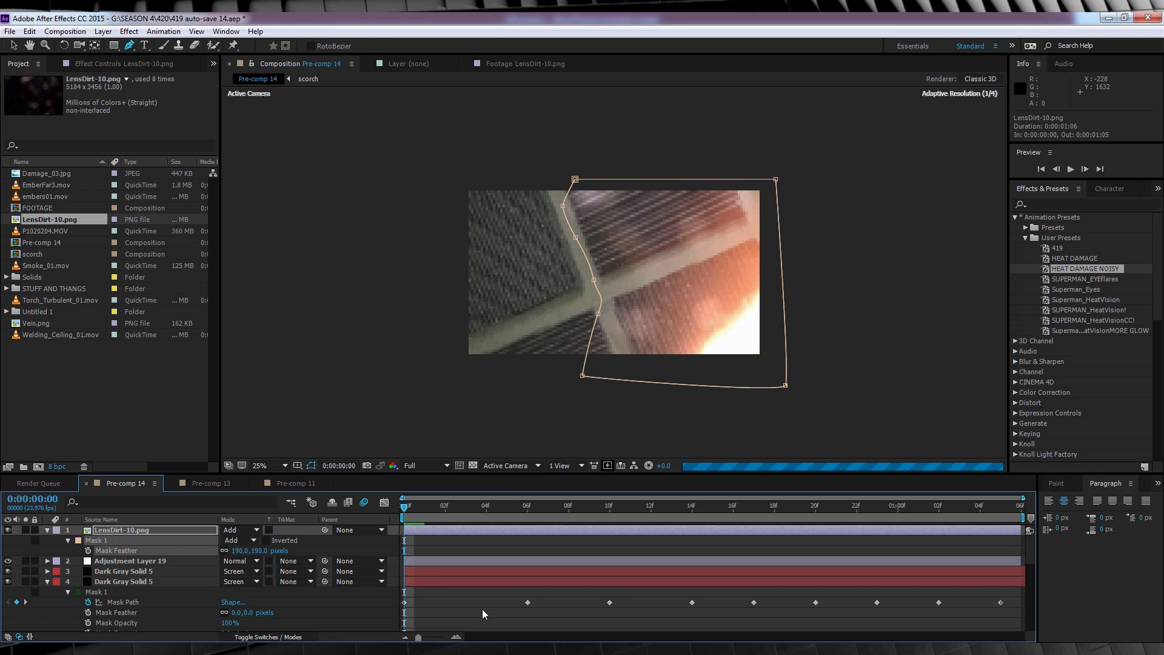
click(261, 466)
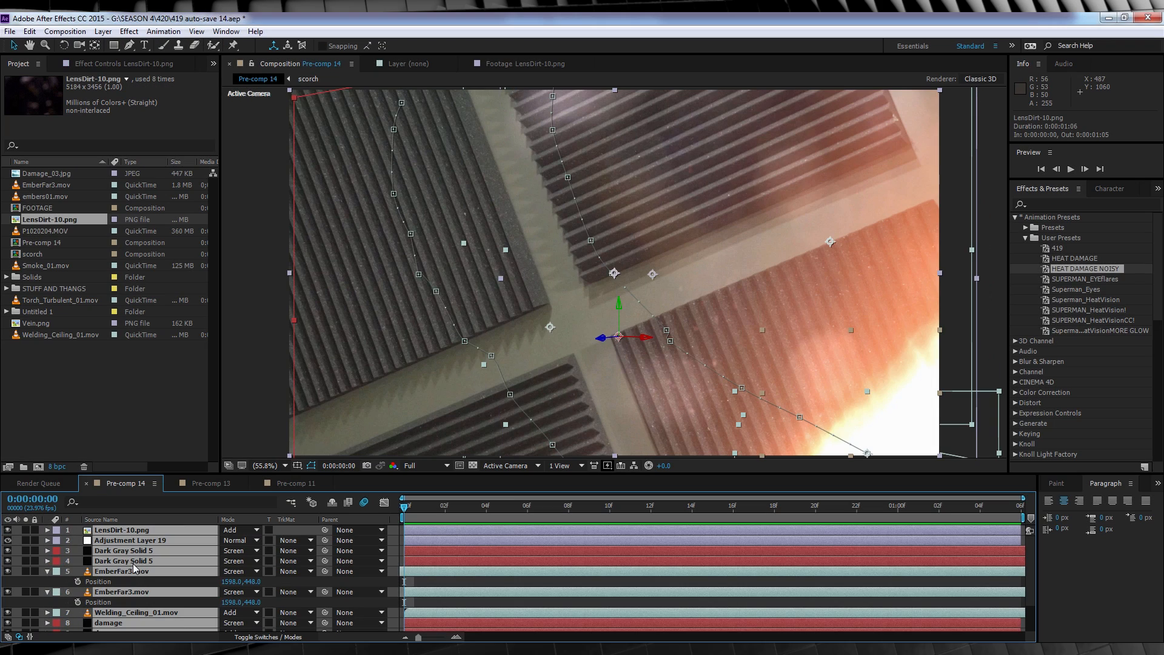
- Pre-compose all layers as 'final', keyframe its Position for a camera-style move and preview it
right_click(134, 571)
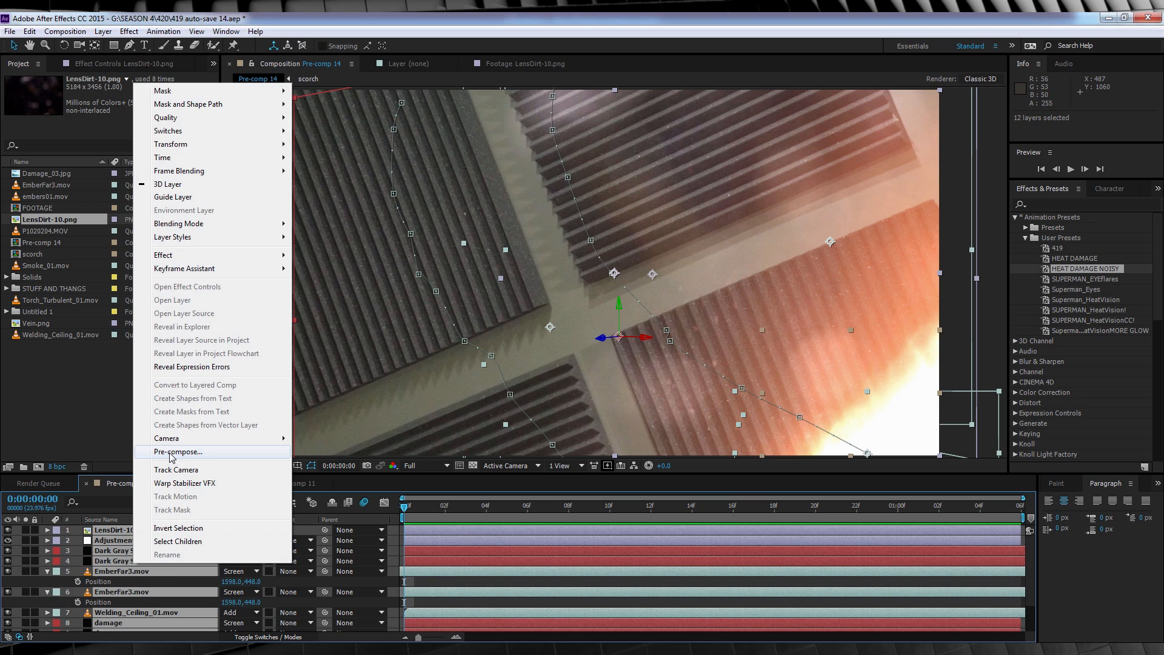
click(177, 451)
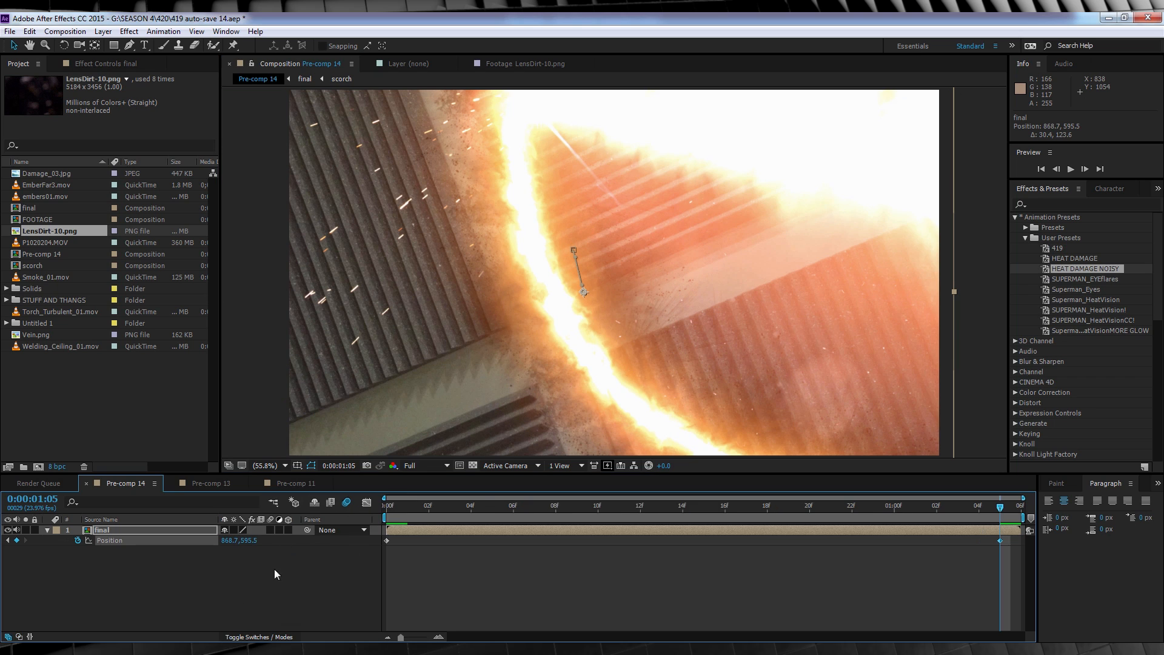
key(space)
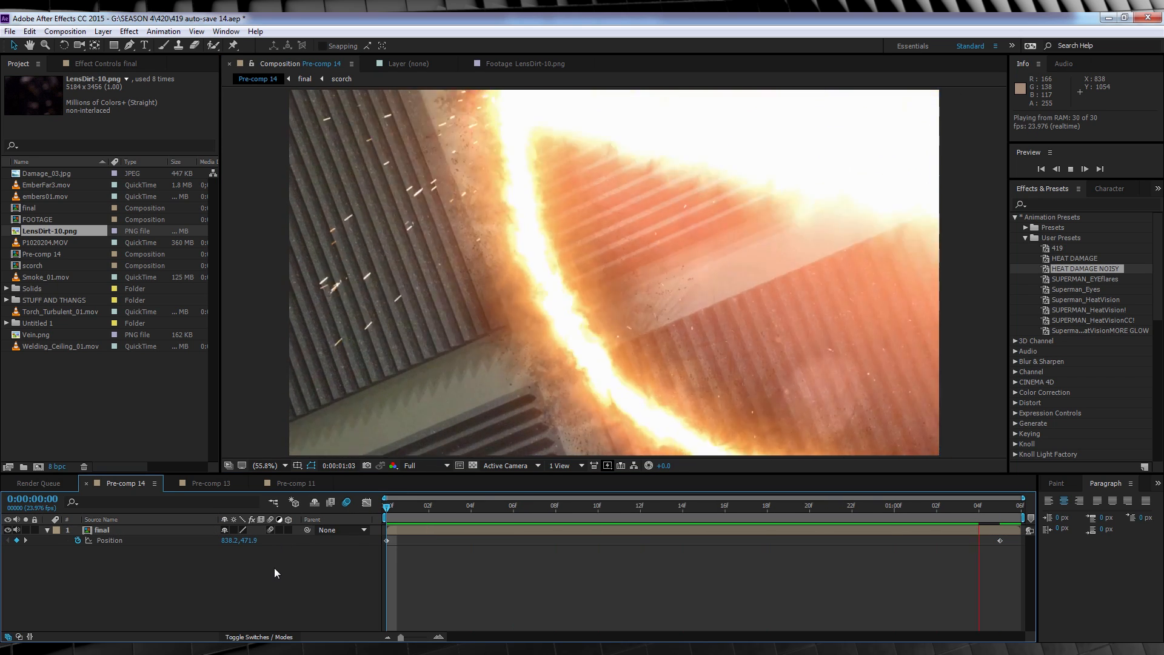
click(766, 506)
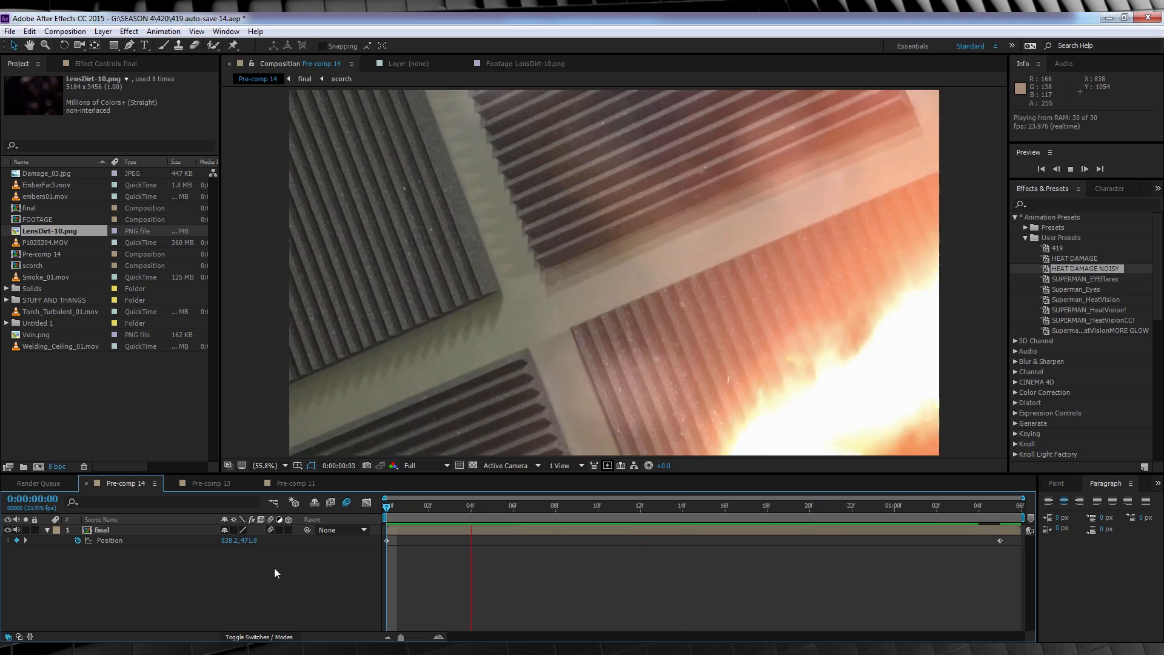
click(210, 484)
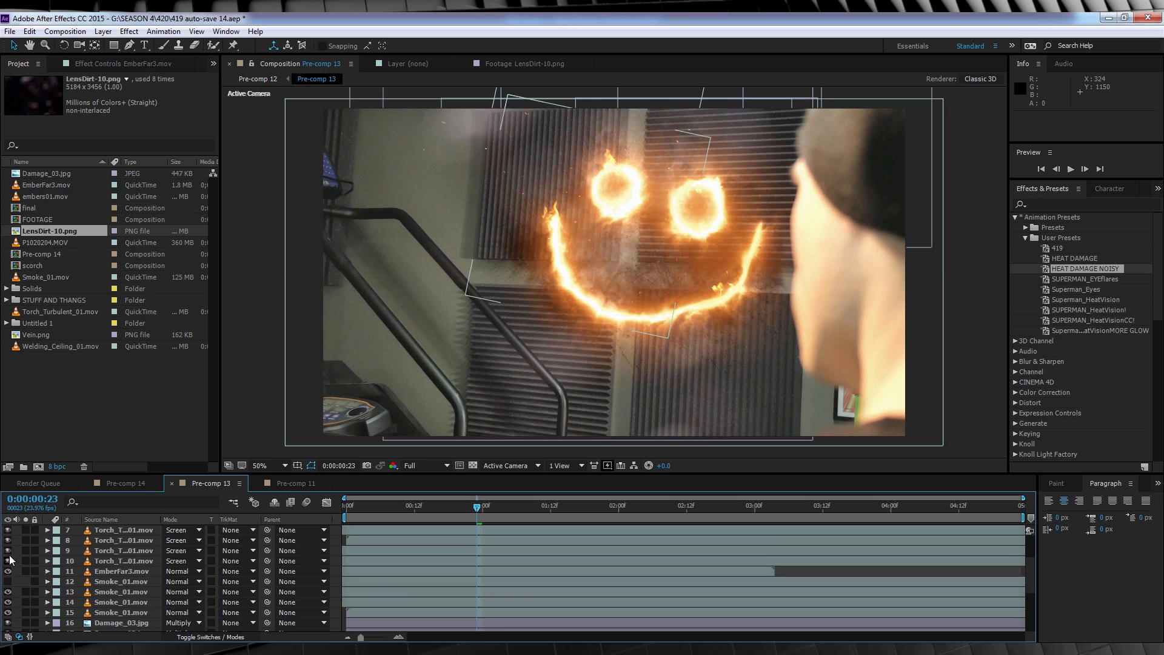
- In Pre-comp 13, select the Torch_Turbulent_01.mov flame layer forming the smiley's right eye
click(122, 560)
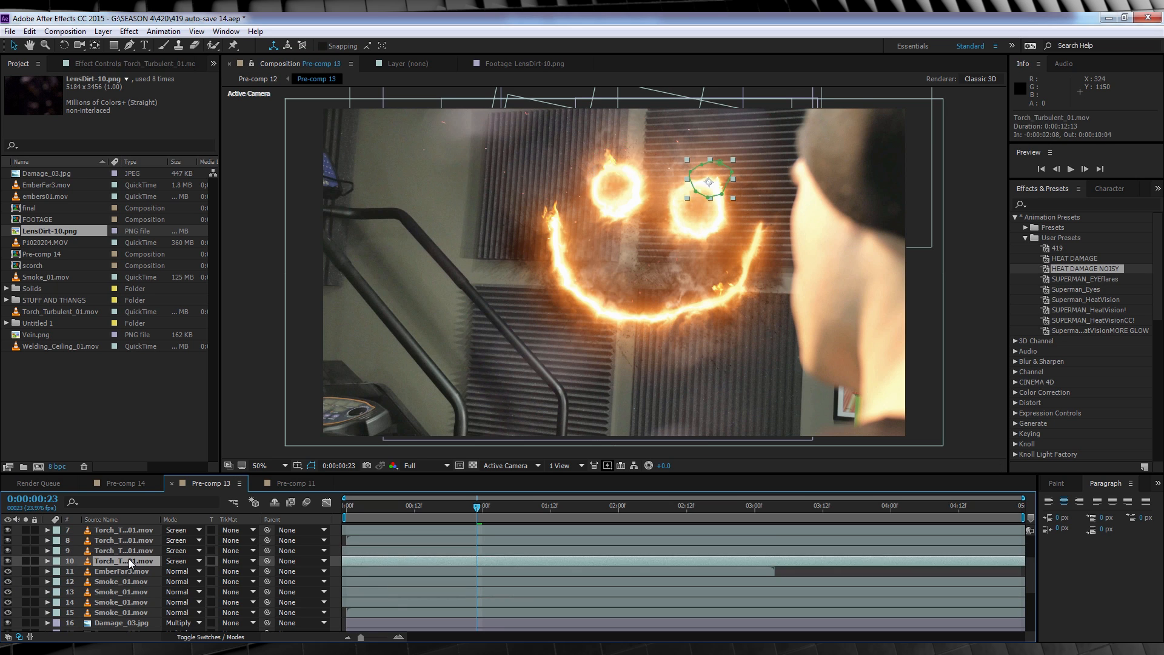